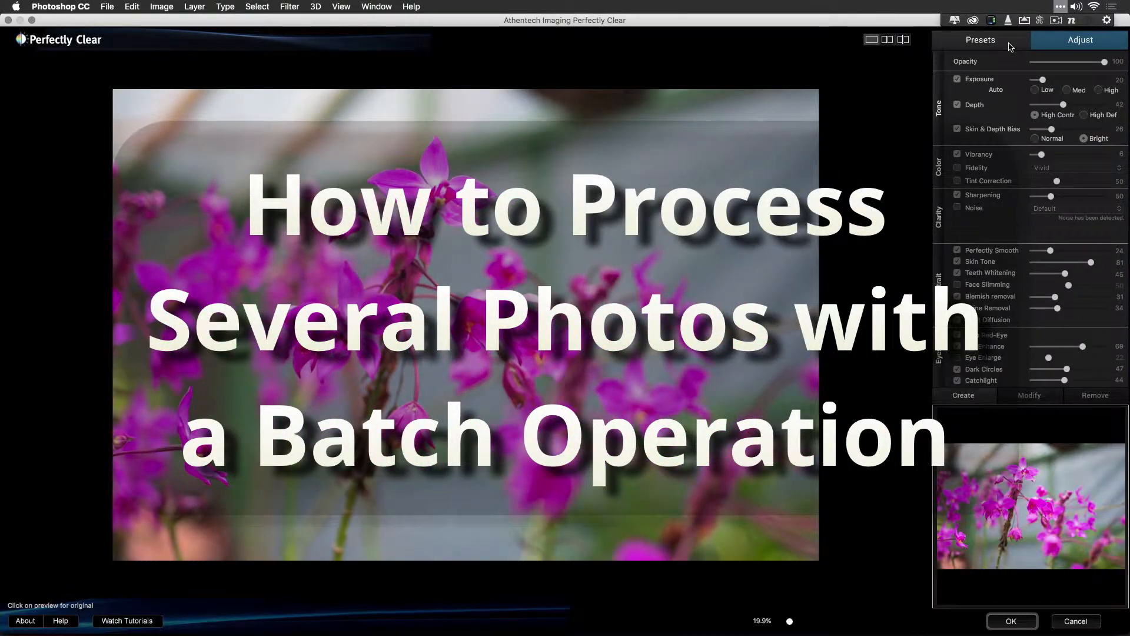
Step: Preview the Landscapes, Vivid and Details presets on the flower and lighthouse photos
left_click(980, 40)
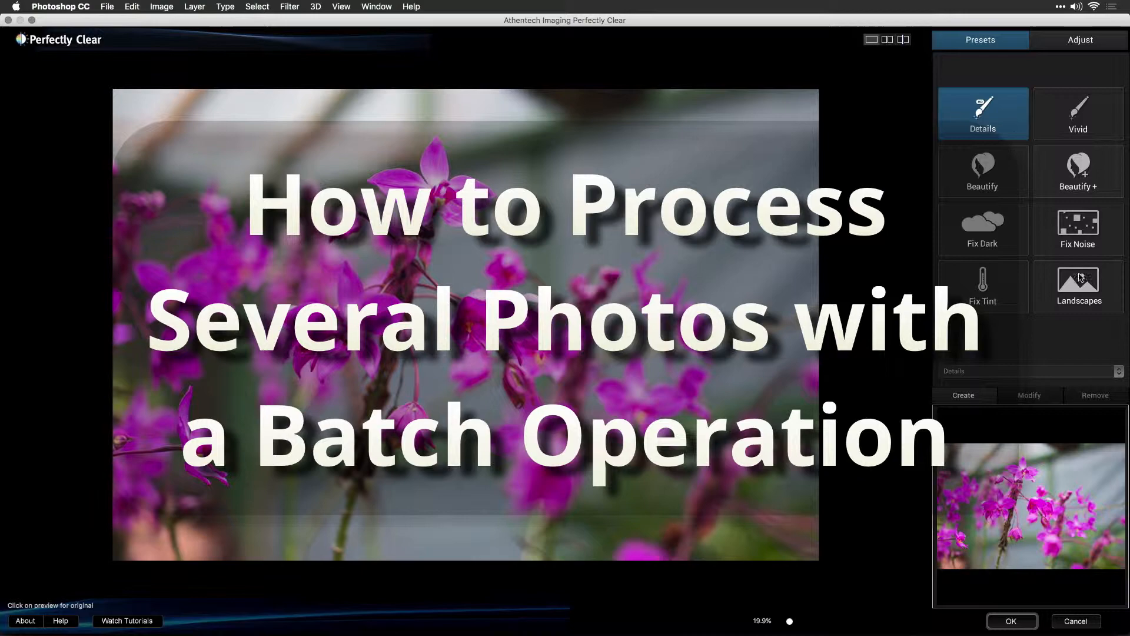
left_click(1078, 286)
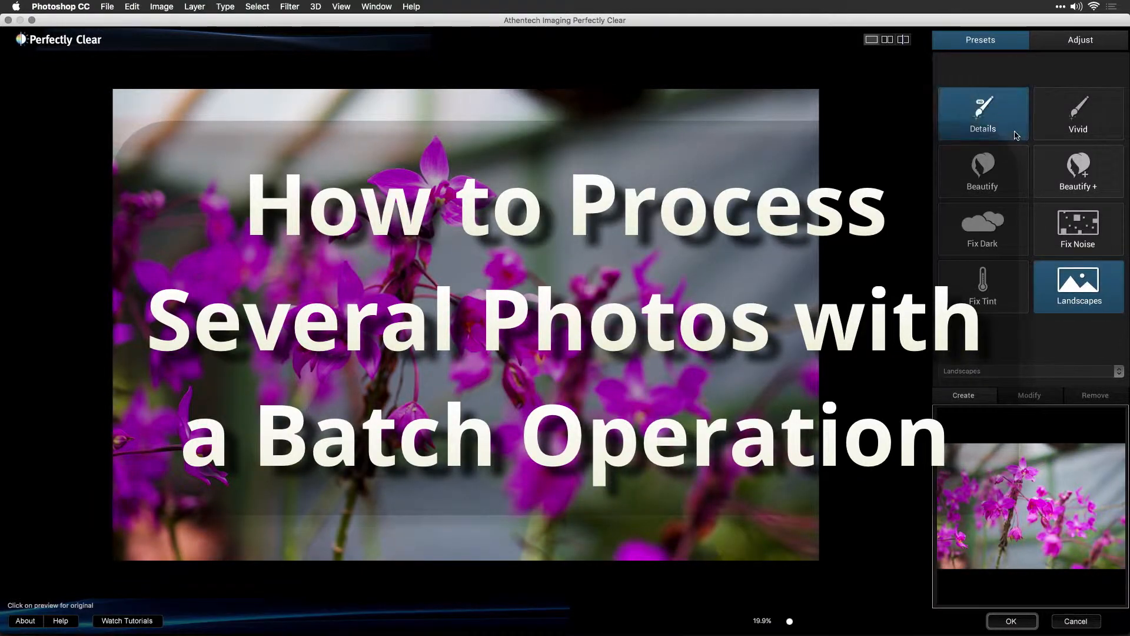
left_click(1078, 113)
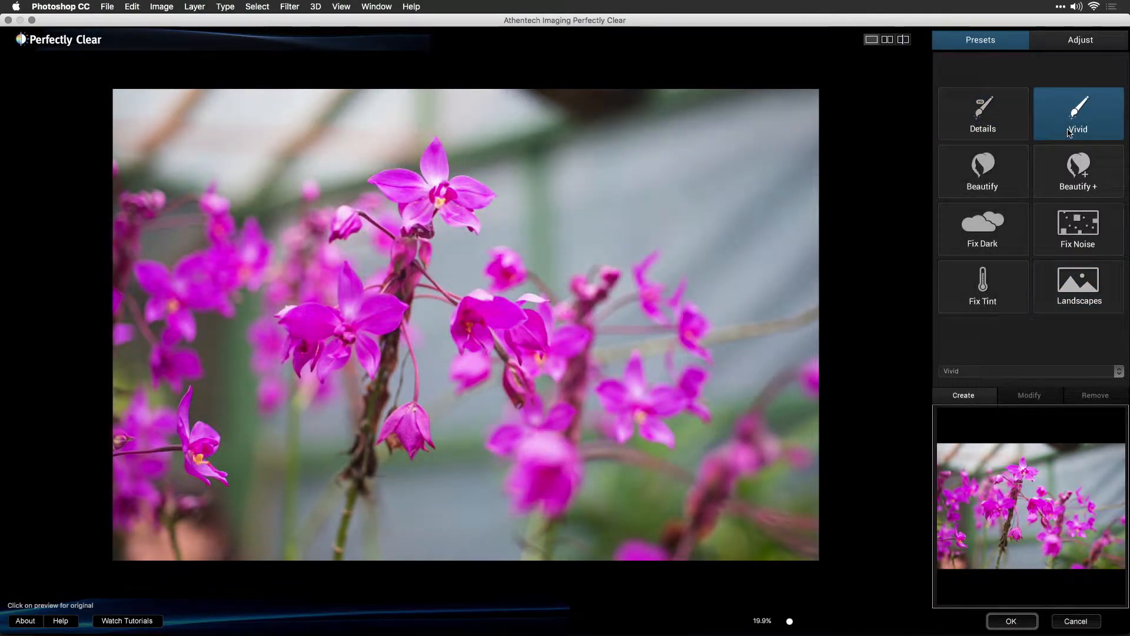
left_click(982, 113)
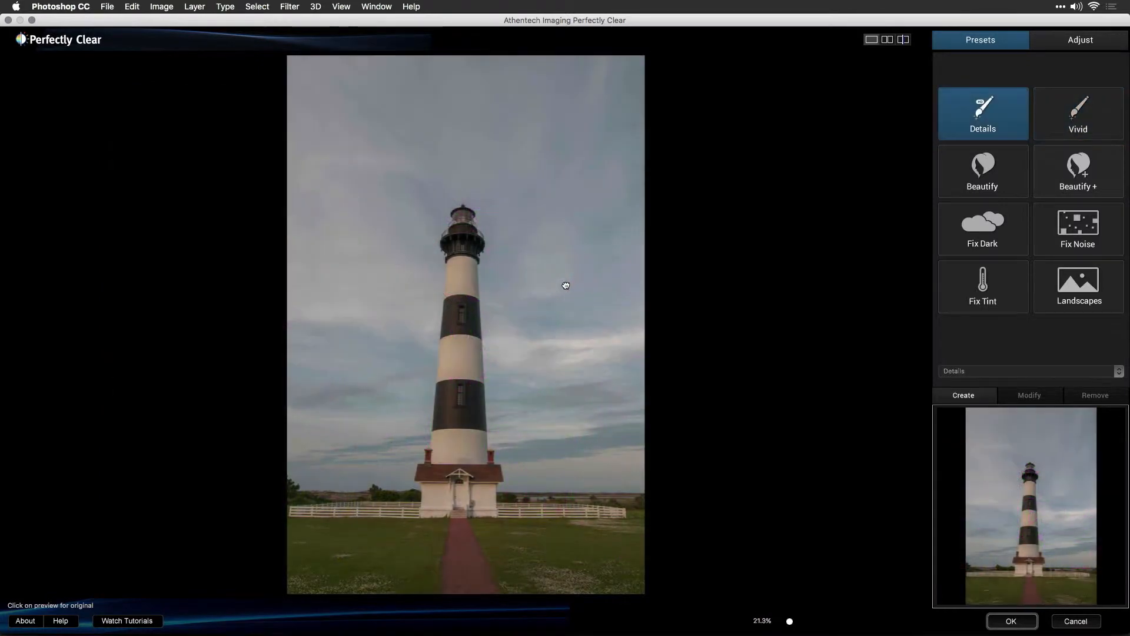
left_click(1078, 114)
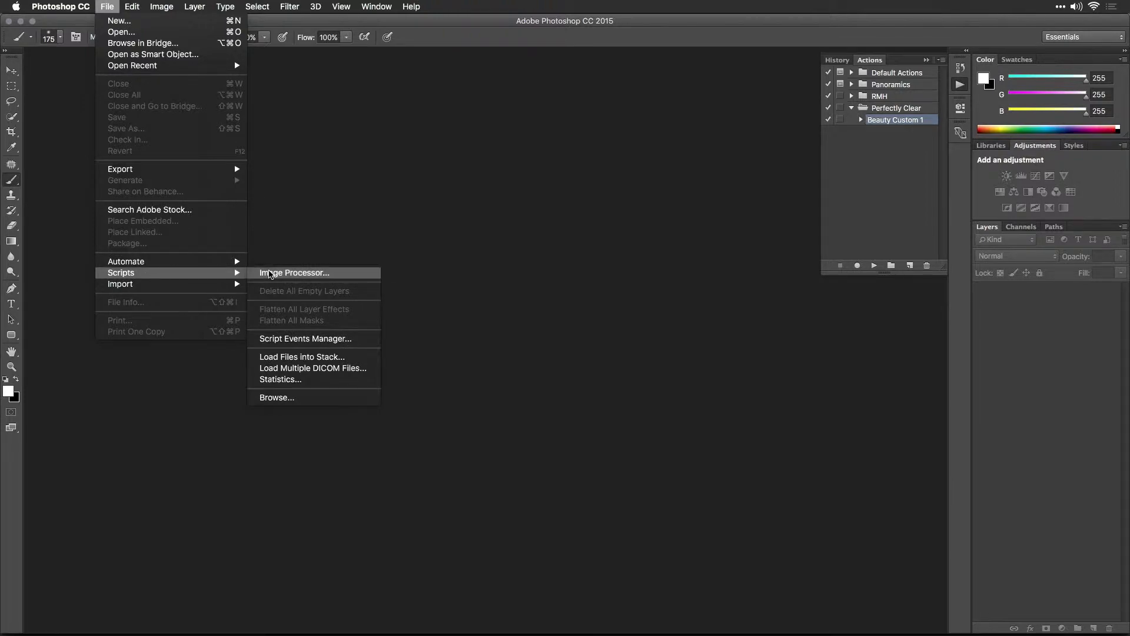
Step: Run Image Processor on the photo folder with the Beautify Custom 1 action, saving JPEGs
left_click(295, 272)
type("Beautify Custom 1")
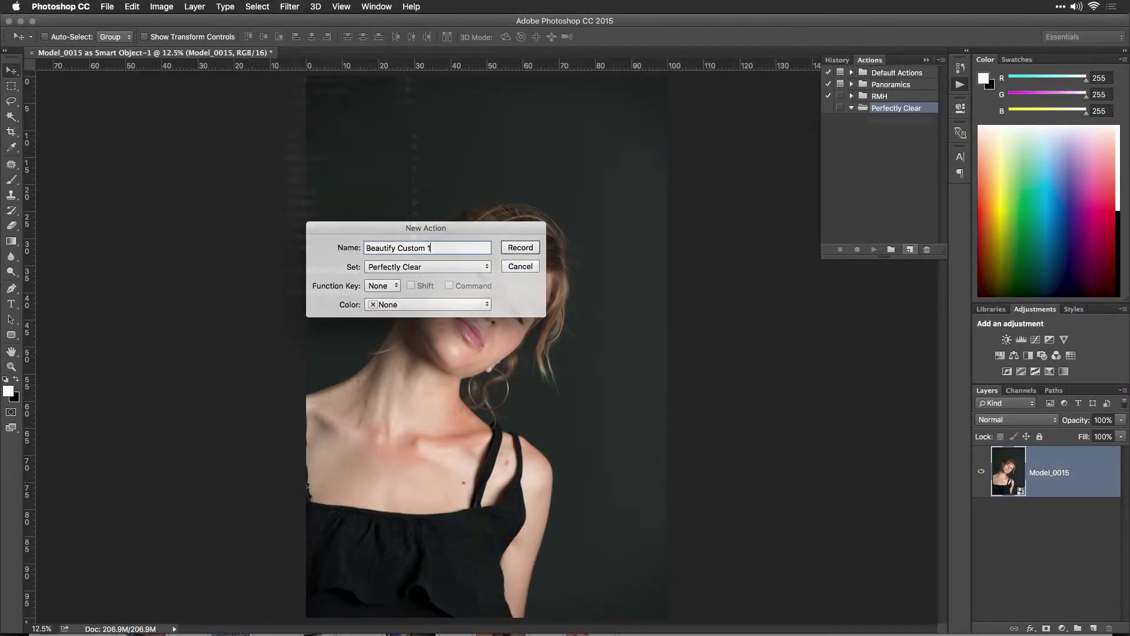
left_click(519, 247)
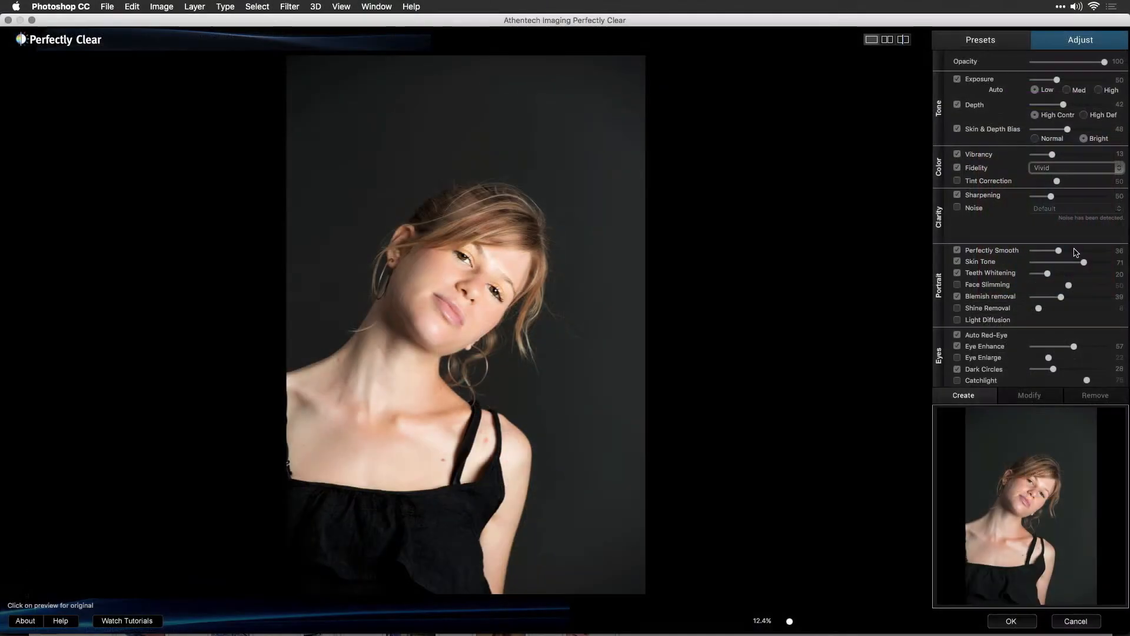
left_click_drag(1057, 250, 1072, 250)
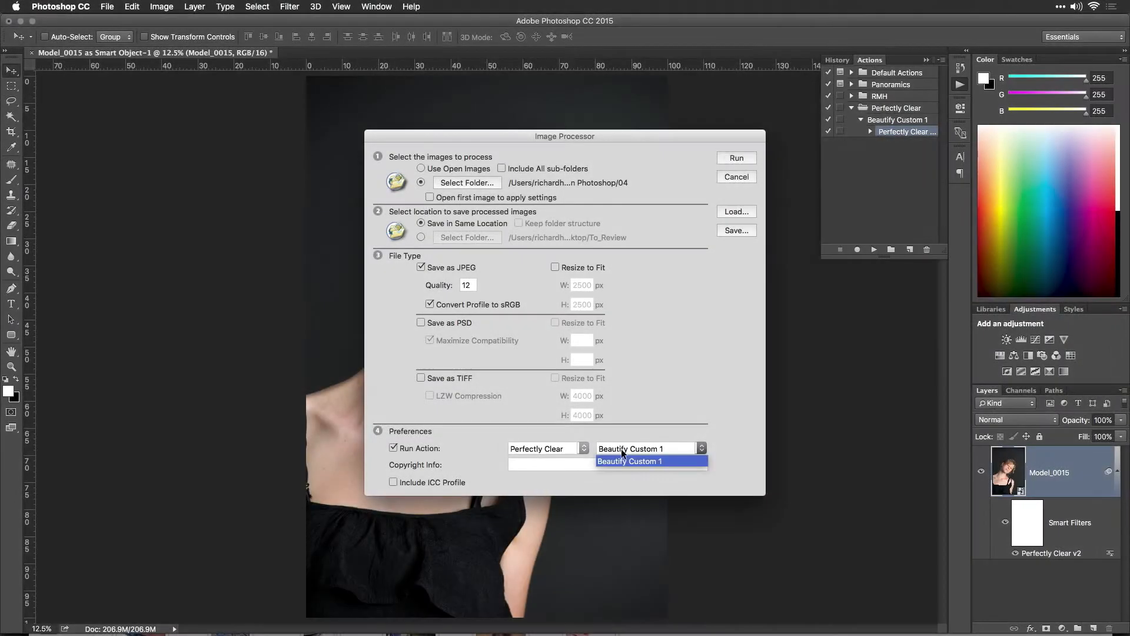
left_click(630, 460)
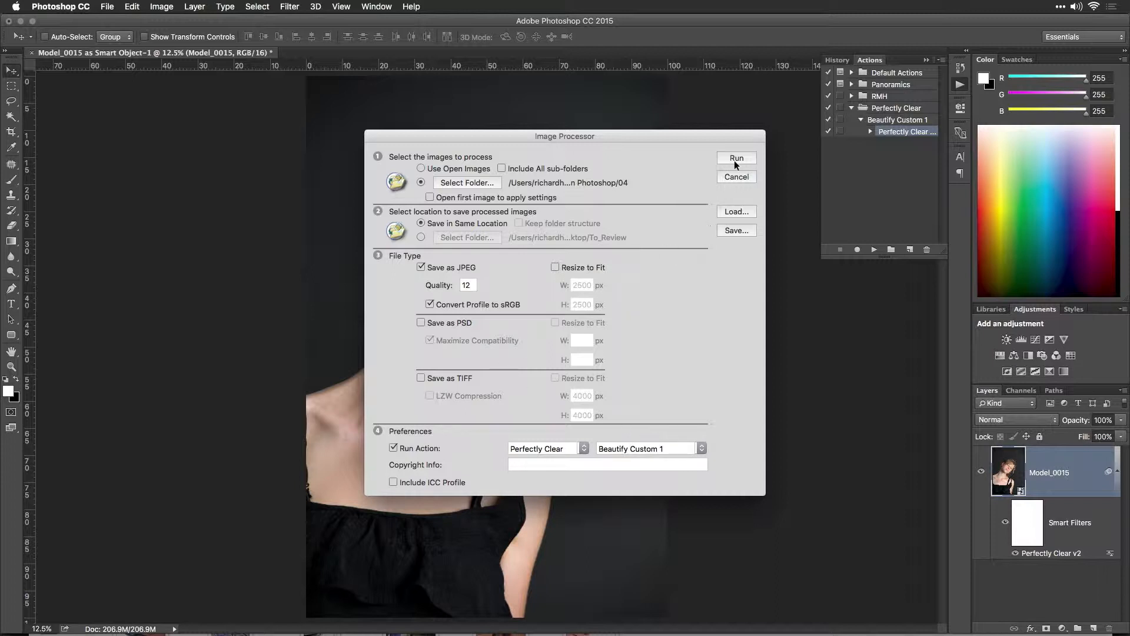
left_click(736, 157)
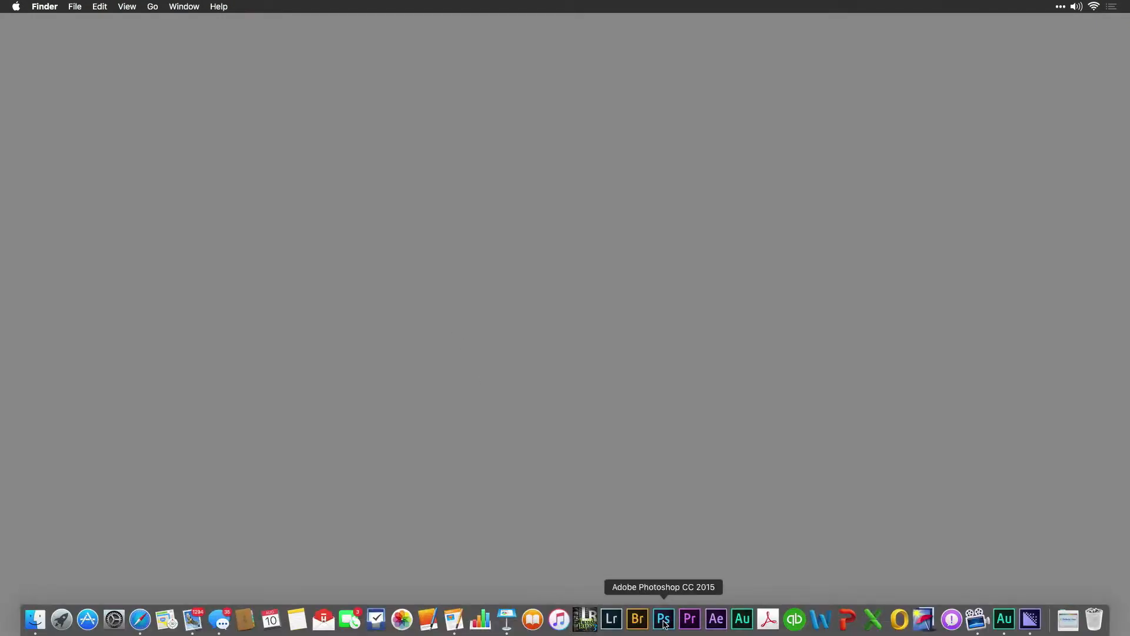
Step: Switch back to Photoshop and open Eagles_0009.jpg from the recent files
left_click(663, 619)
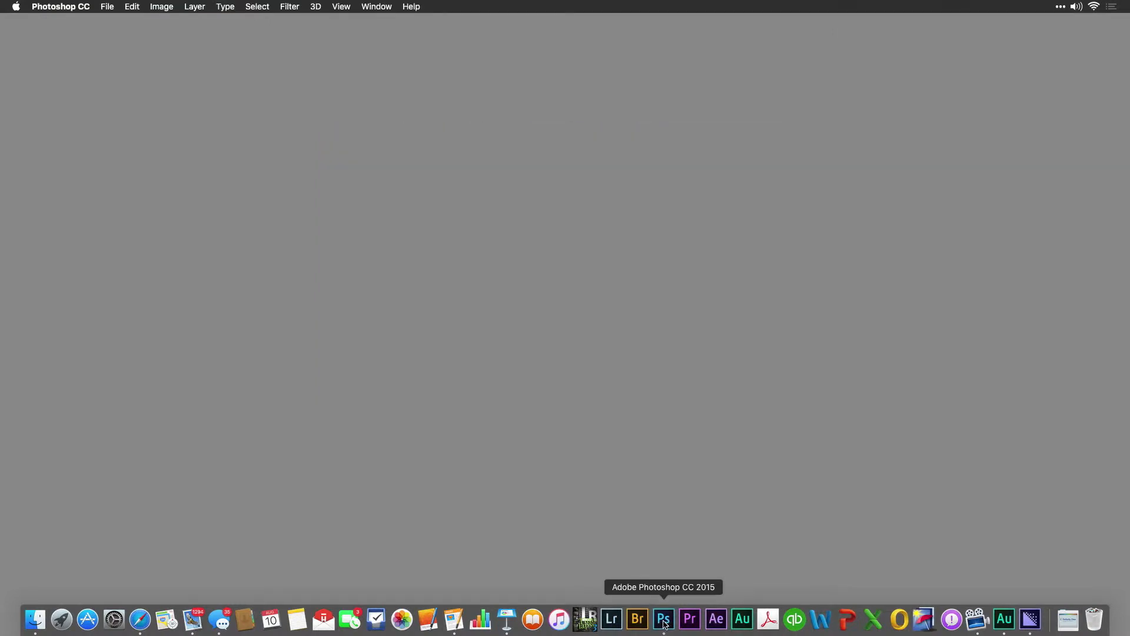
left_click(663, 619)
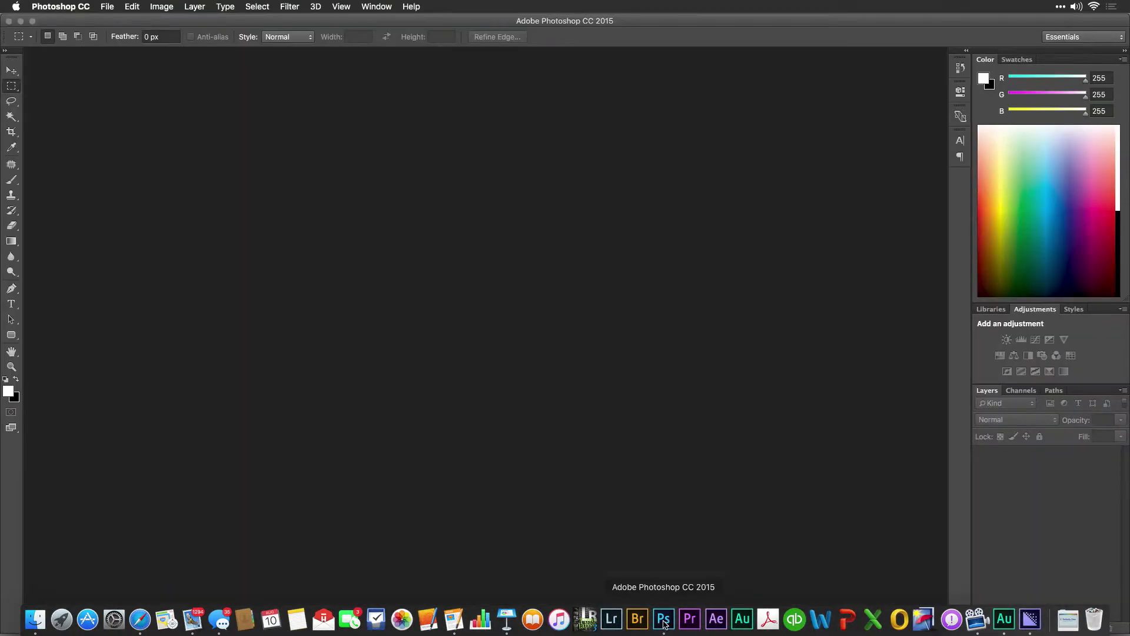
left_click(108, 7)
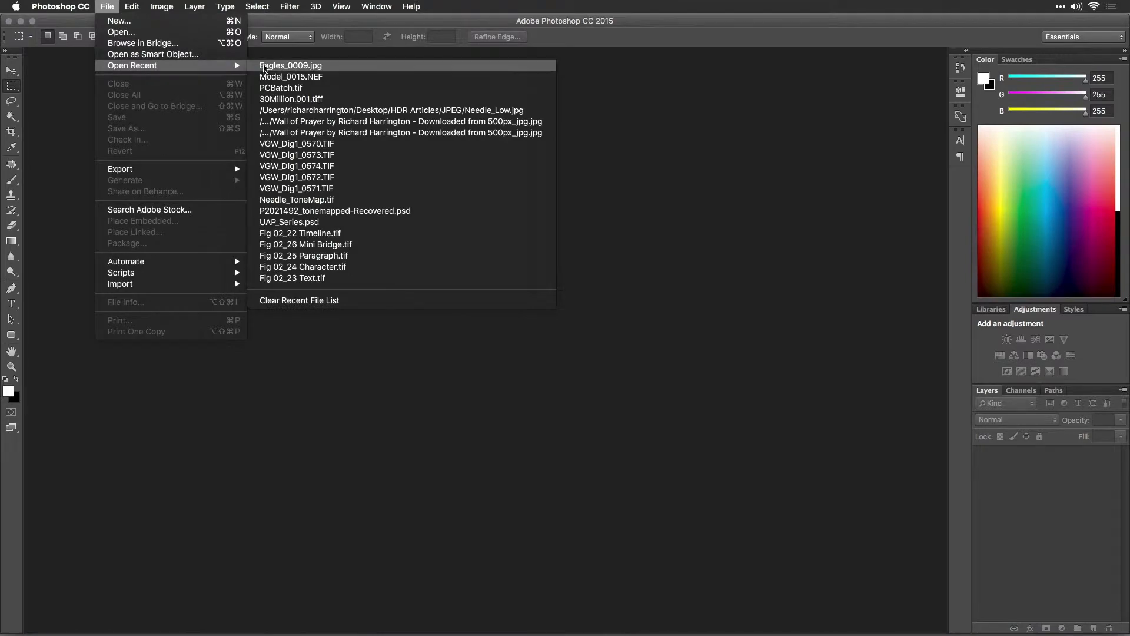
left_click(287, 65)
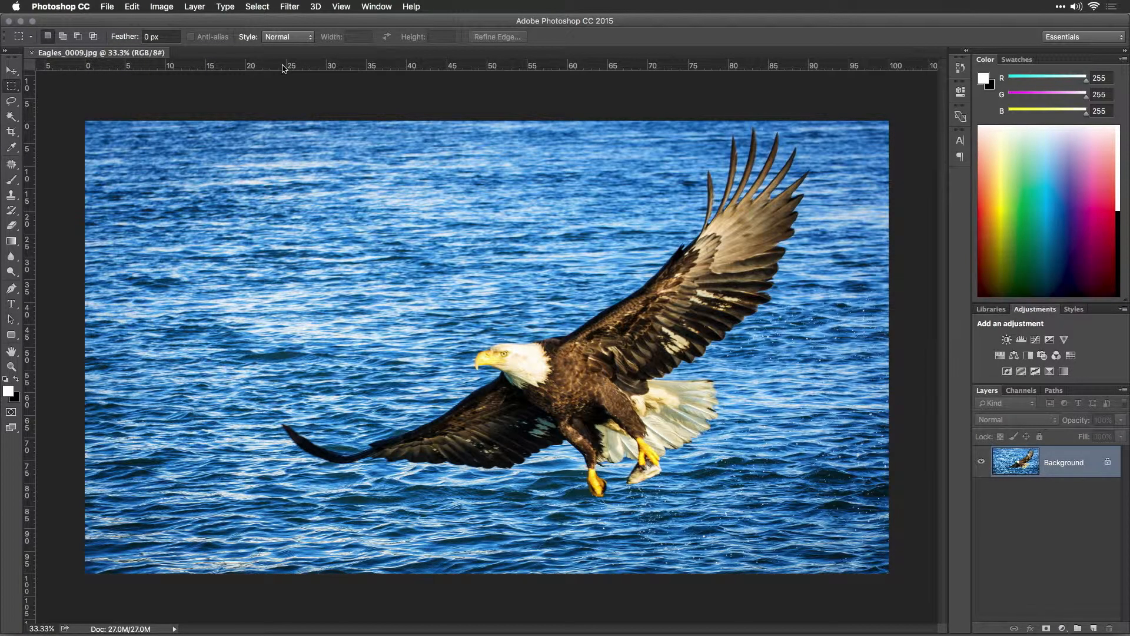
mouse_move(380, 6)
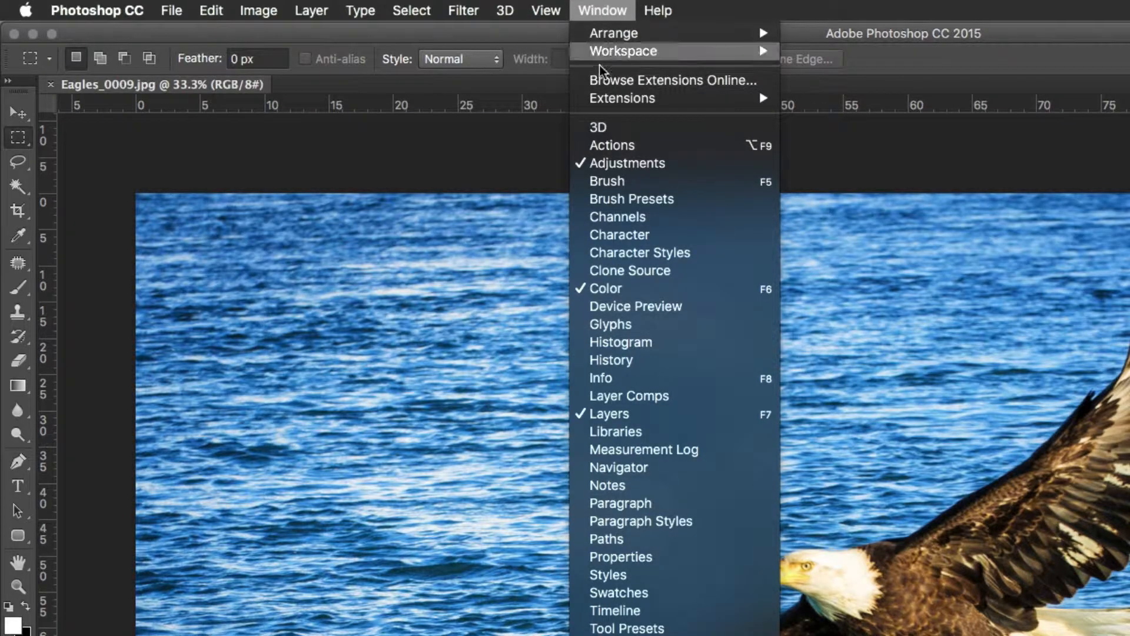
Step: Add an empty action set named Perfectly Clear in the Actions panel
left_click(612, 145)
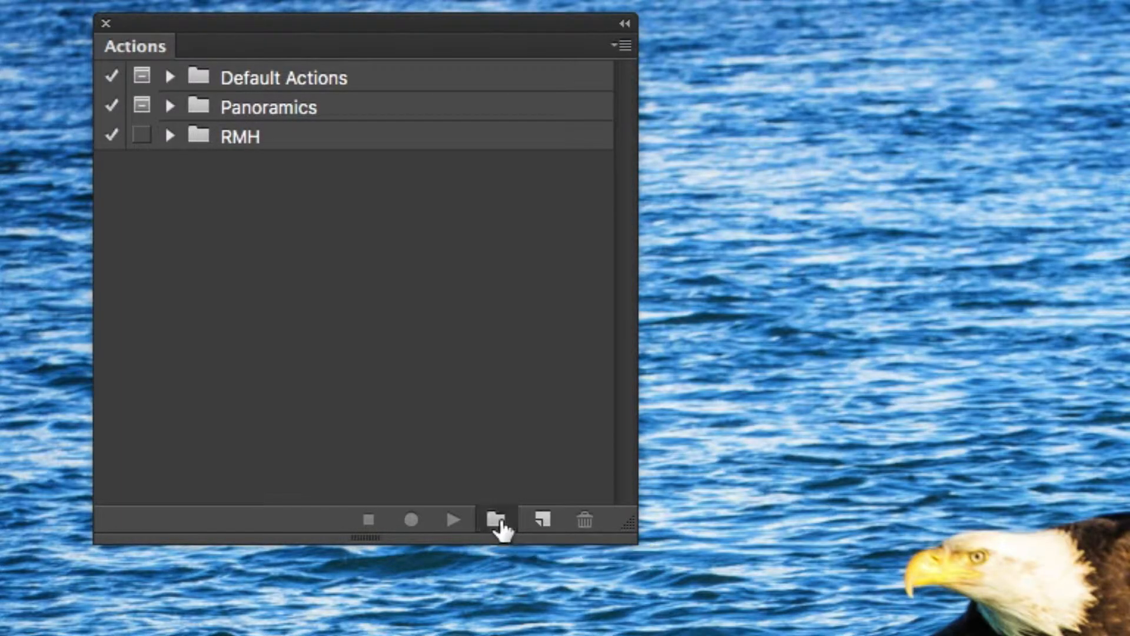
left_click(496, 520)
type("Perfectly Clea")
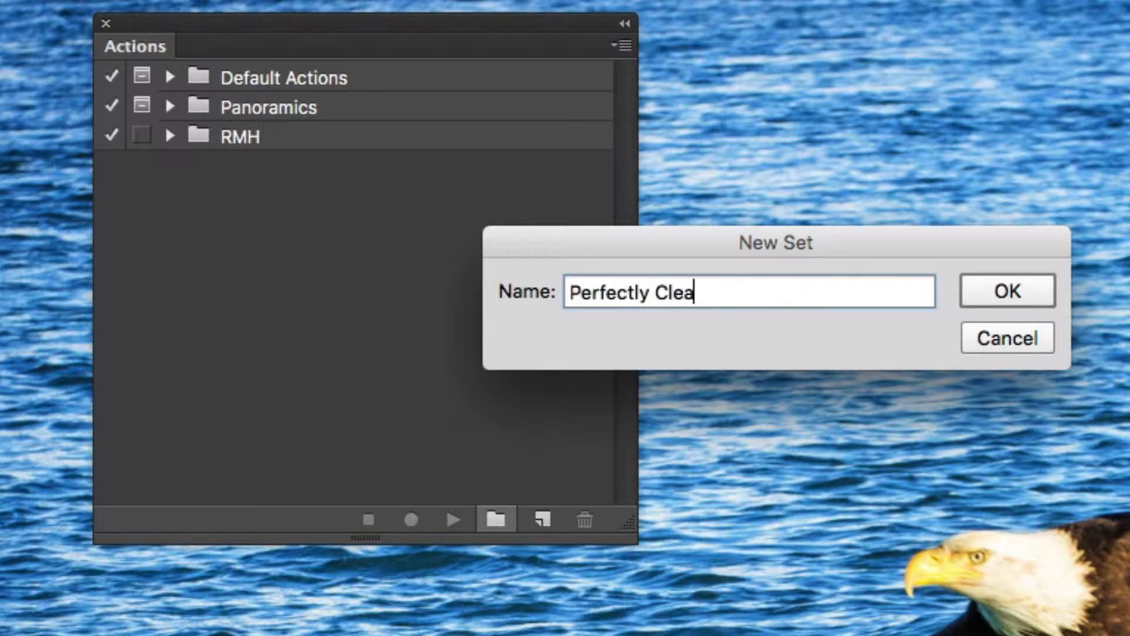
type("r")
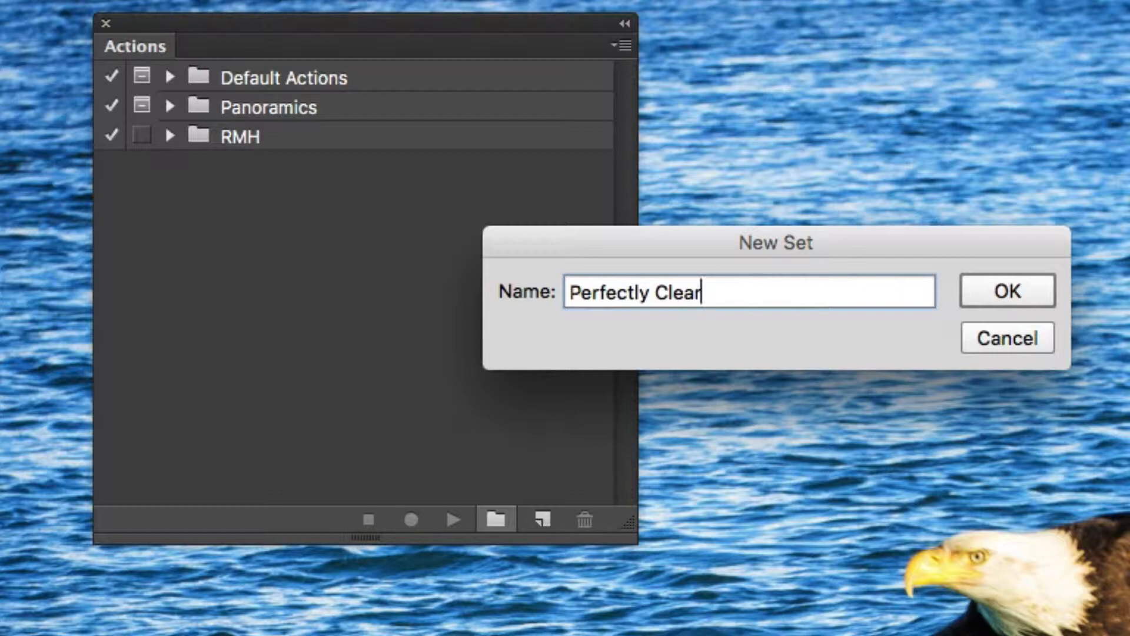
left_click(1008, 290)
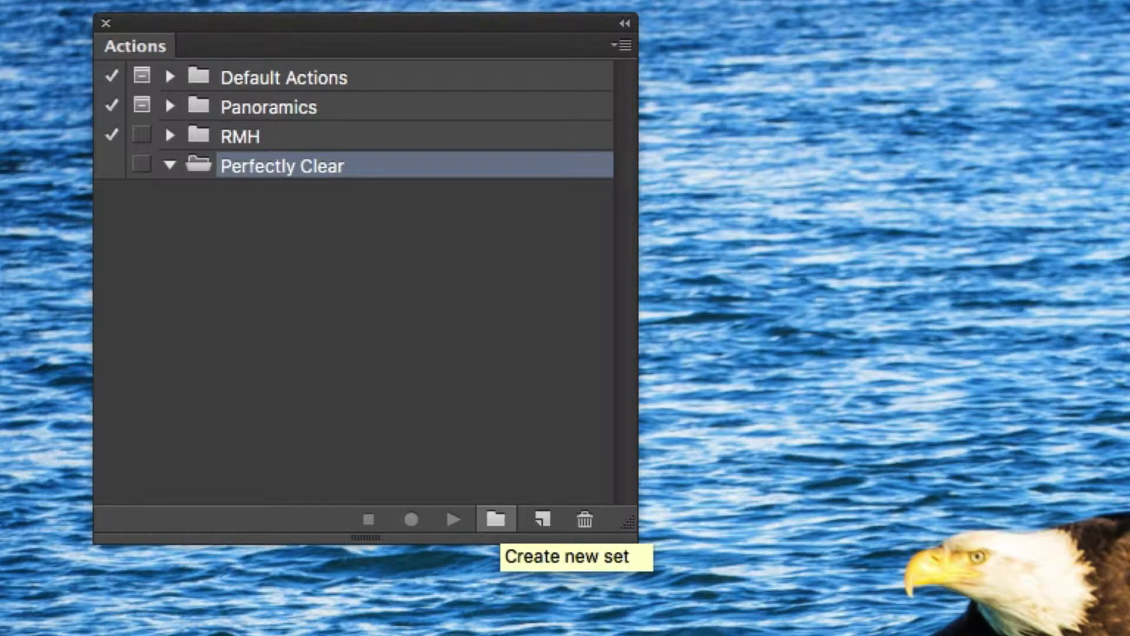
mouse_move(538, 533)
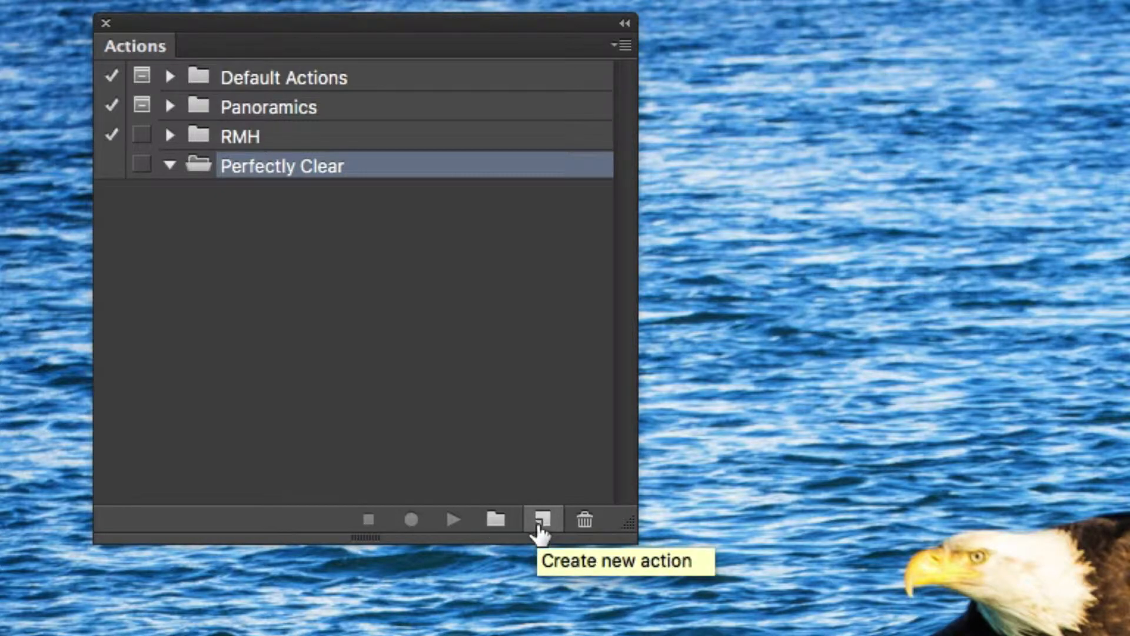
Step: Add an action 'Default Perfectly Clear' to the Perfectly Clear set and begin recording
left_click(540, 519)
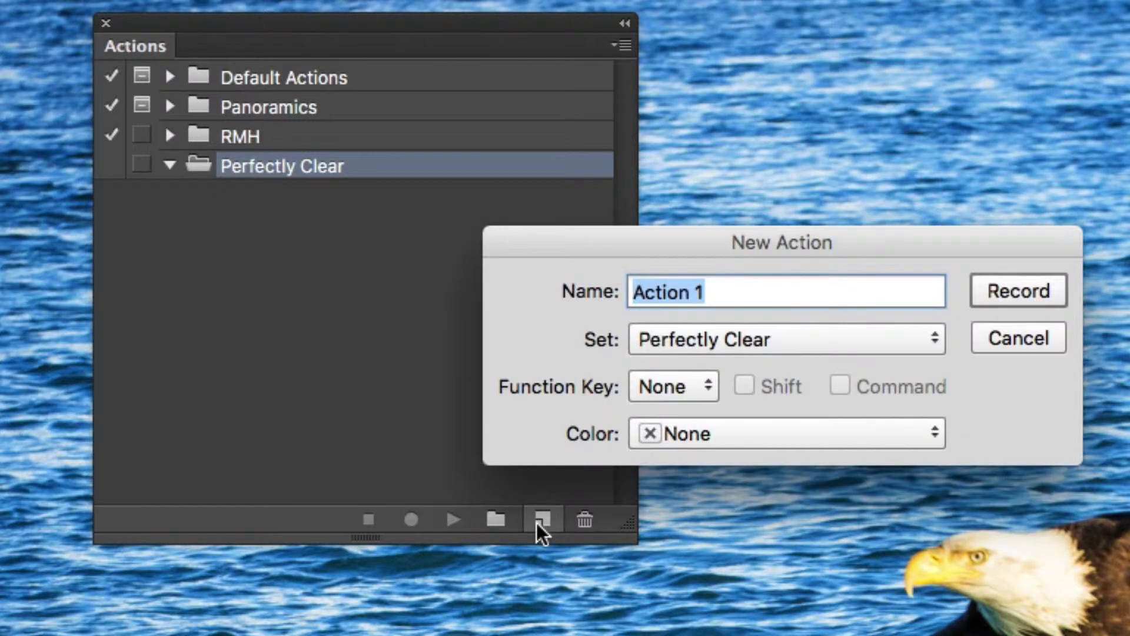
type("De")
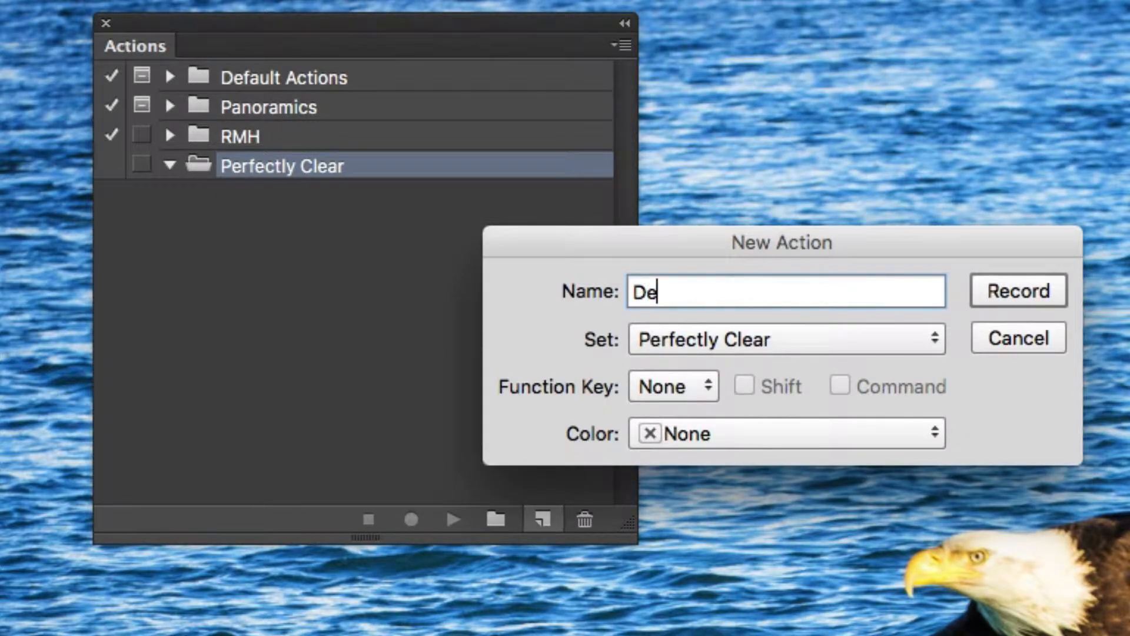
type("fault")
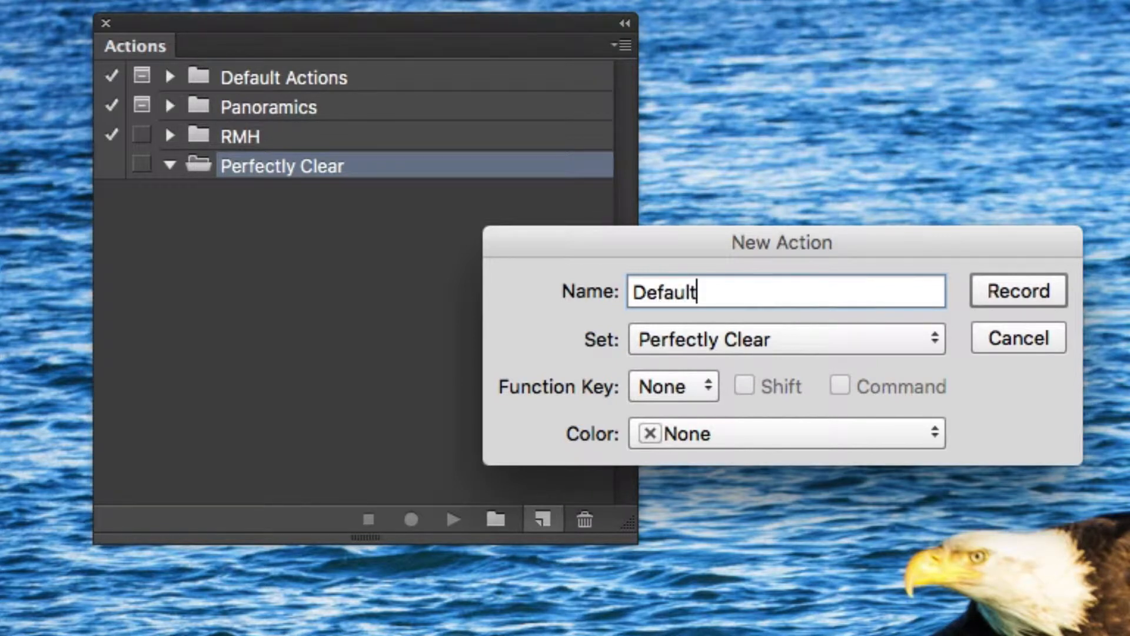
type("Perfe")
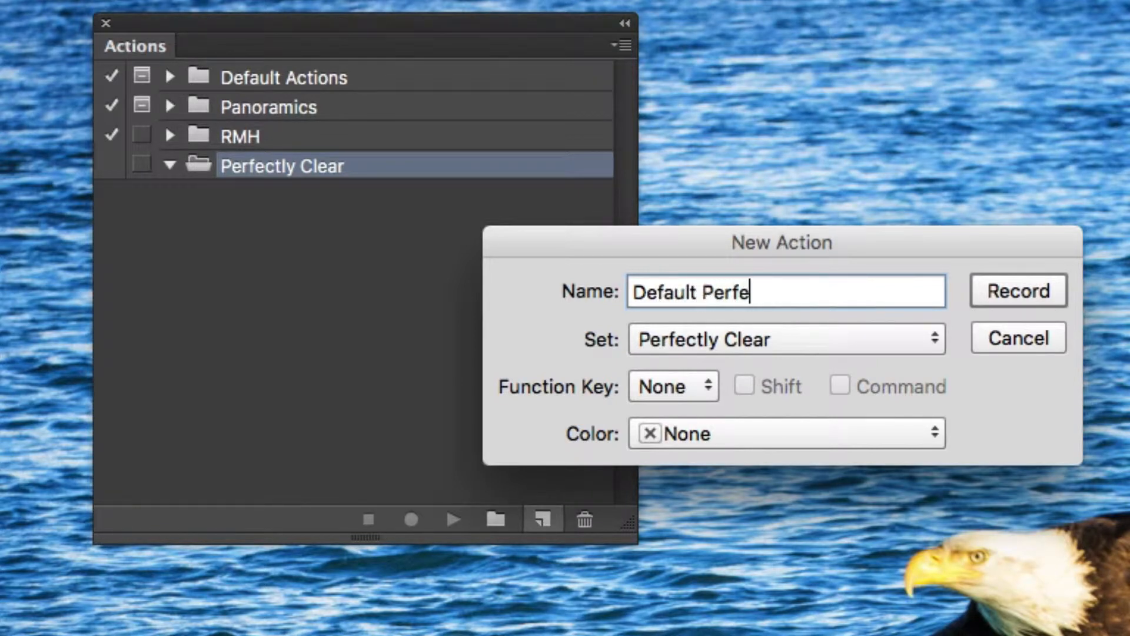
type("ctly Clear")
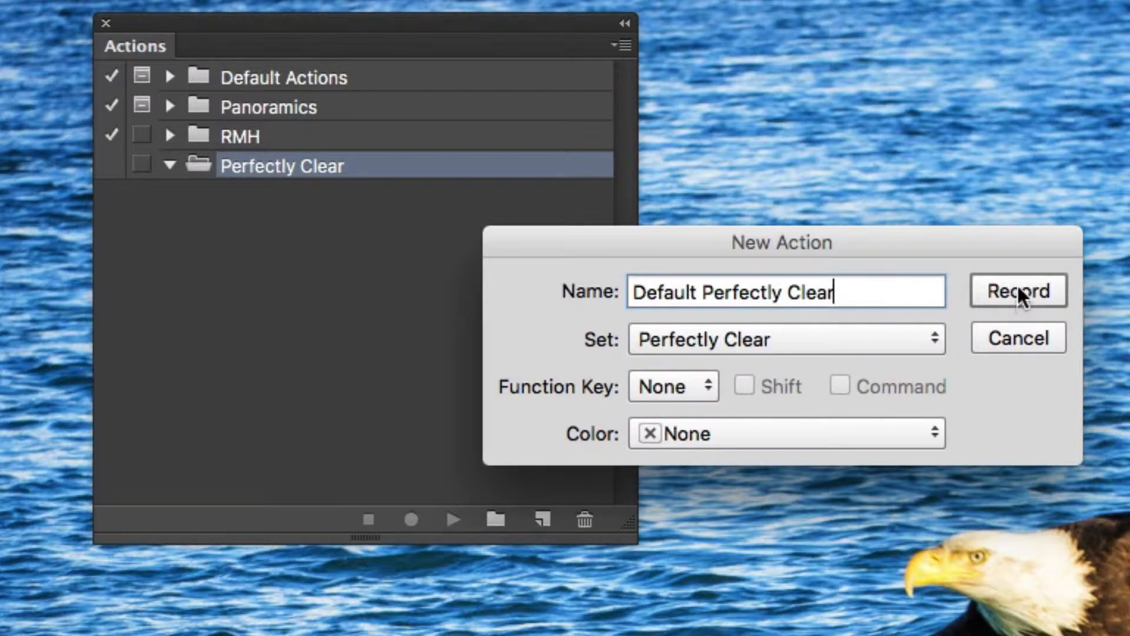
left_click(1018, 290)
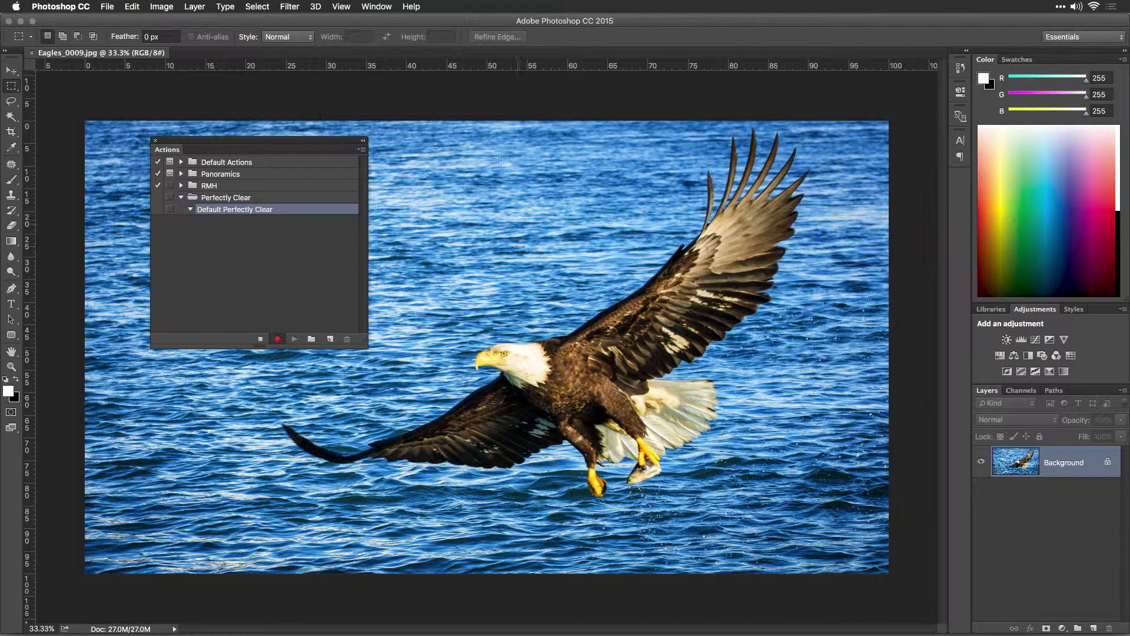
Step: Apply the Perfectly Clear v2 filter to the eagle photo, reviewing its presets before confirming
left_click(289, 6)
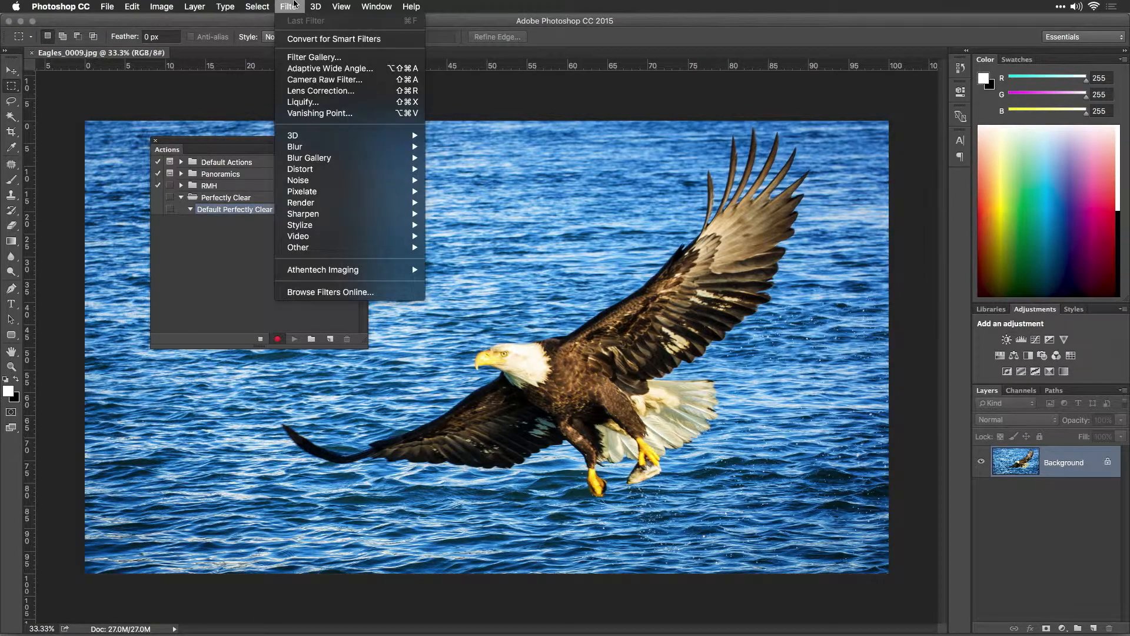
mouse_move(334, 269)
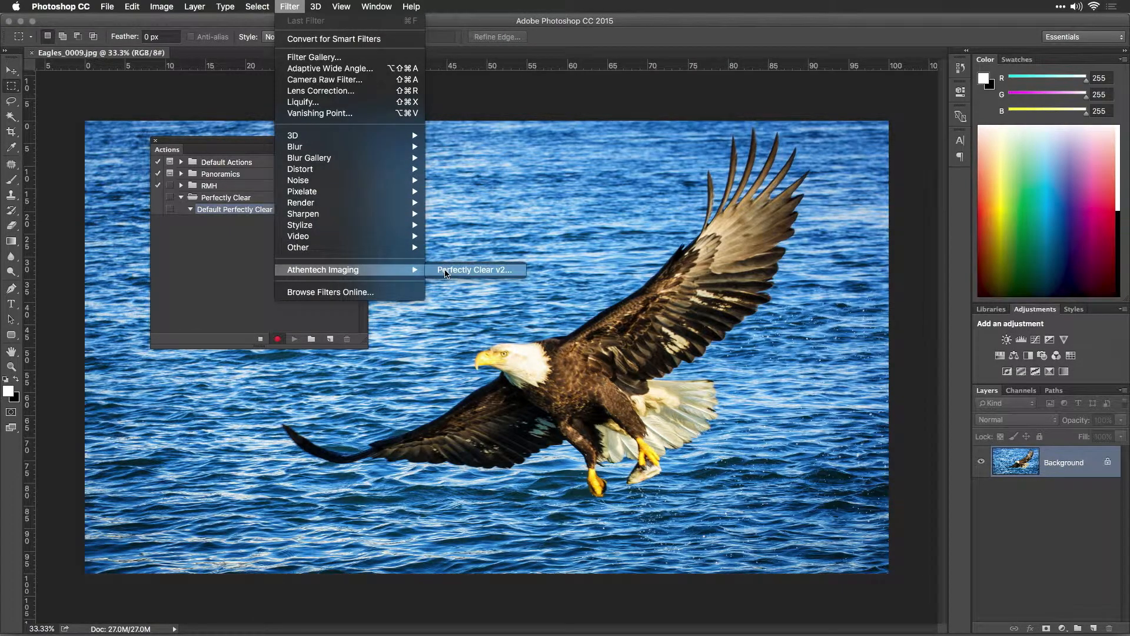
left_click(475, 270)
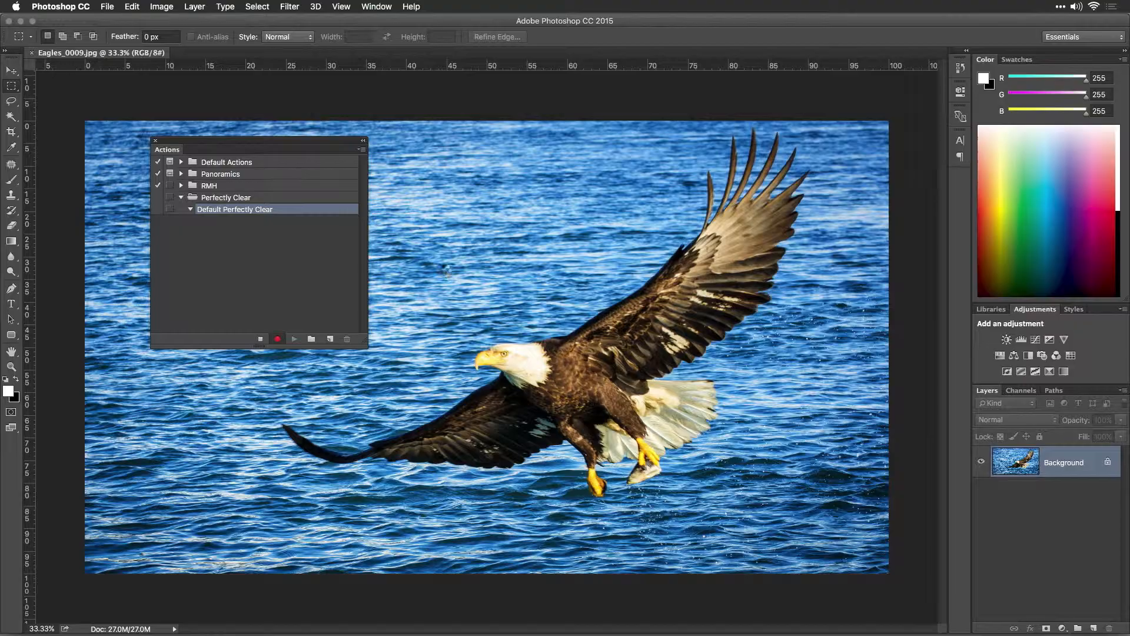
left_click(294, 339)
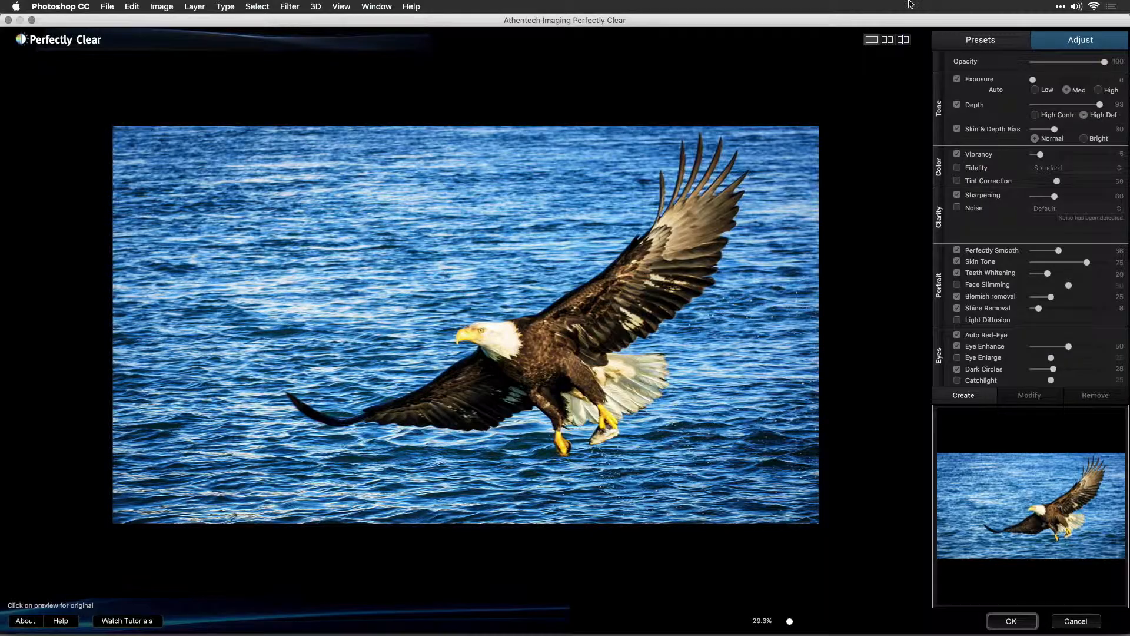
left_click(980, 40)
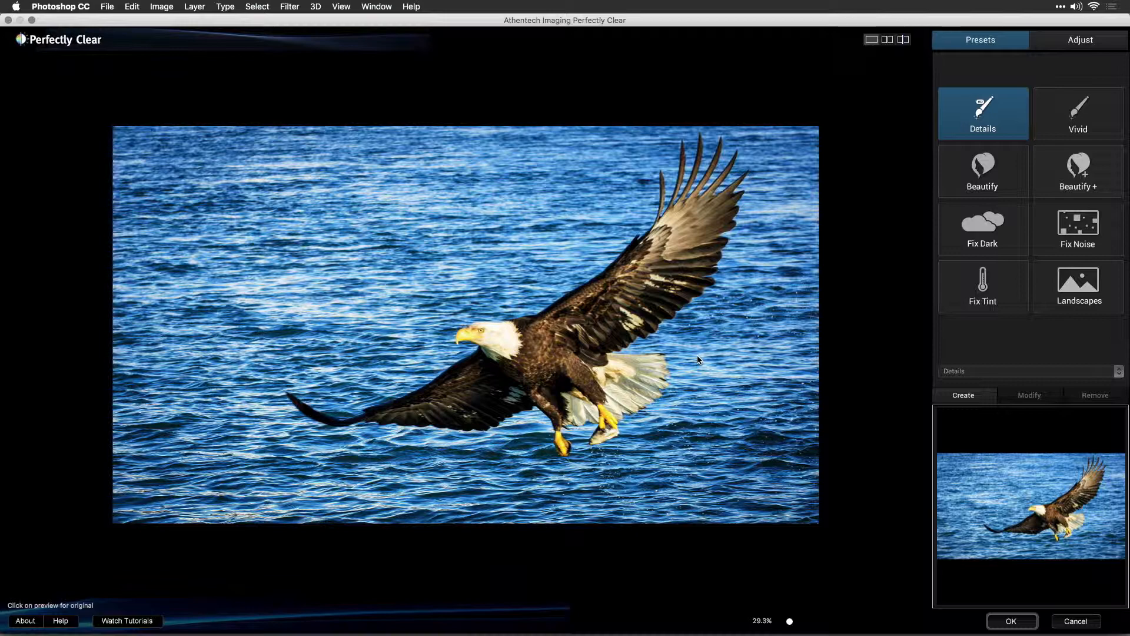
left_click(1012, 621)
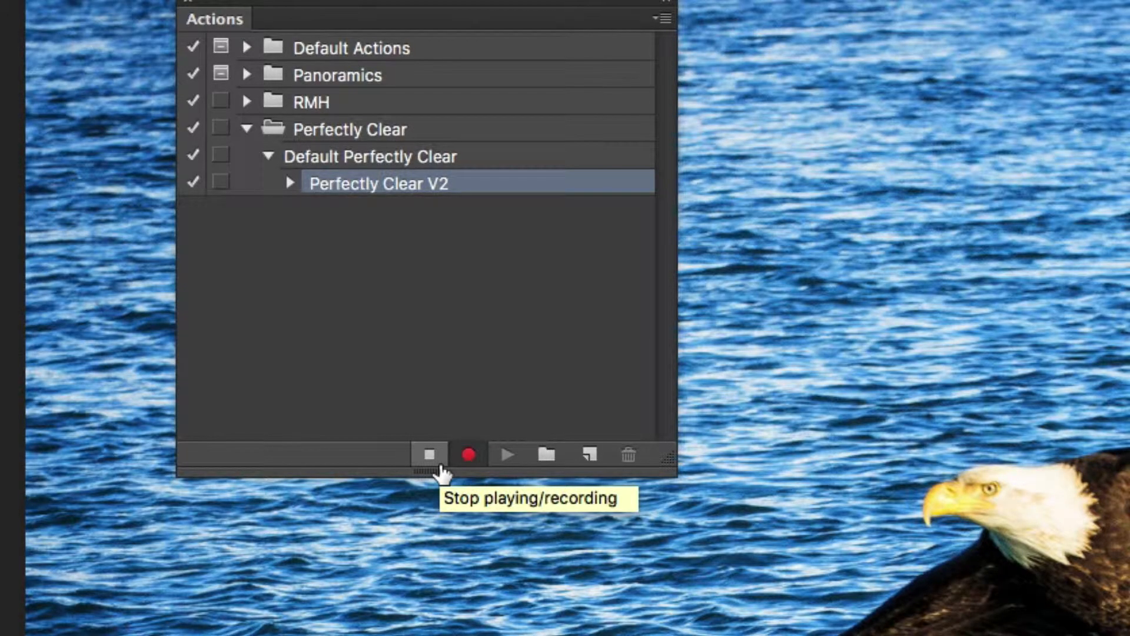
Step: Stop recording, select the Perfectly Clear set and choose Save Actions from the panel menu
left_click(431, 454)
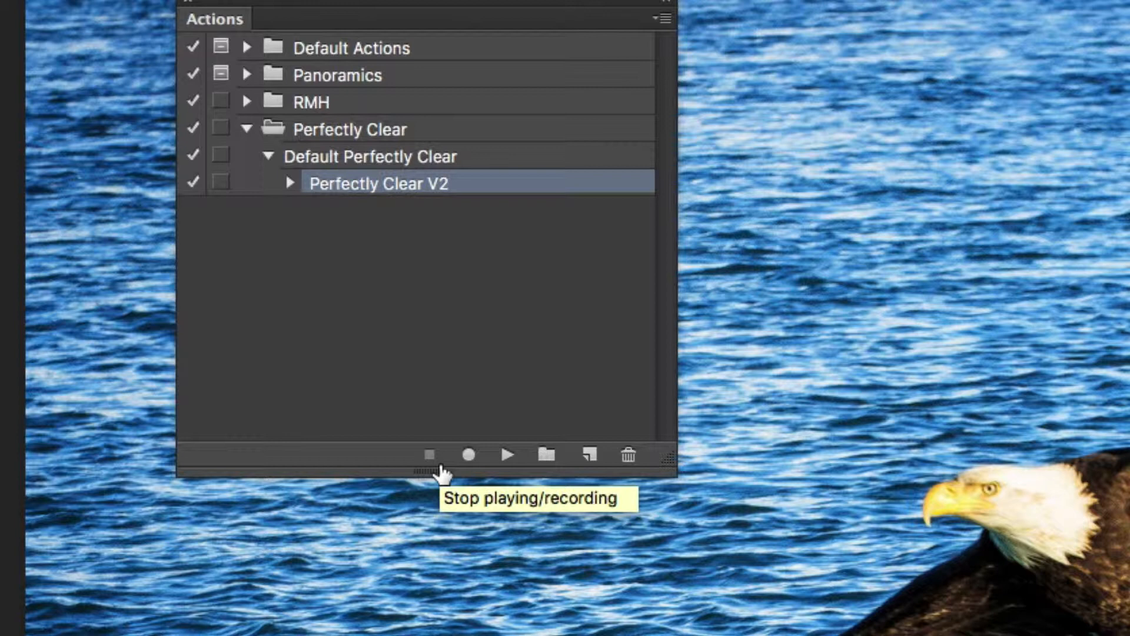
mouse_move(515, 358)
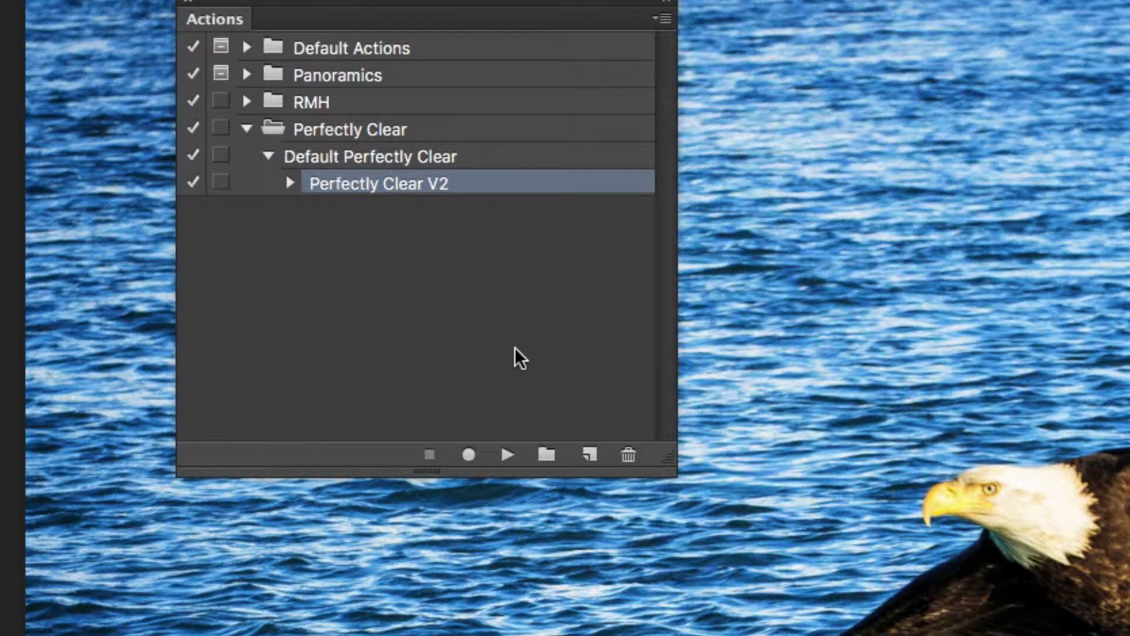
left_click(350, 129)
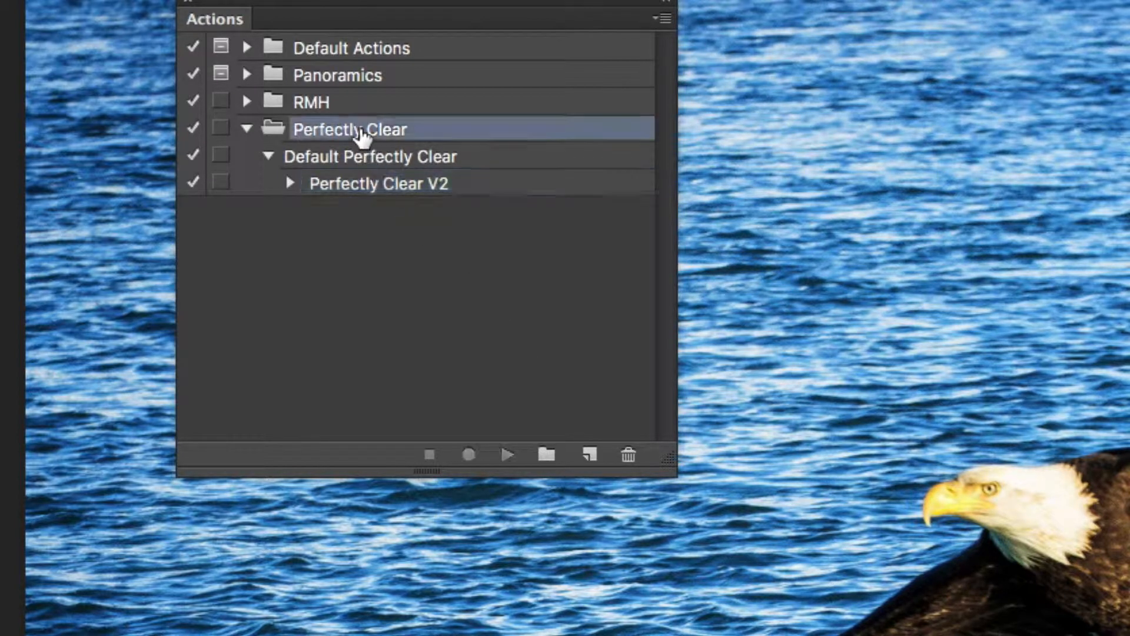
left_click(662, 18)
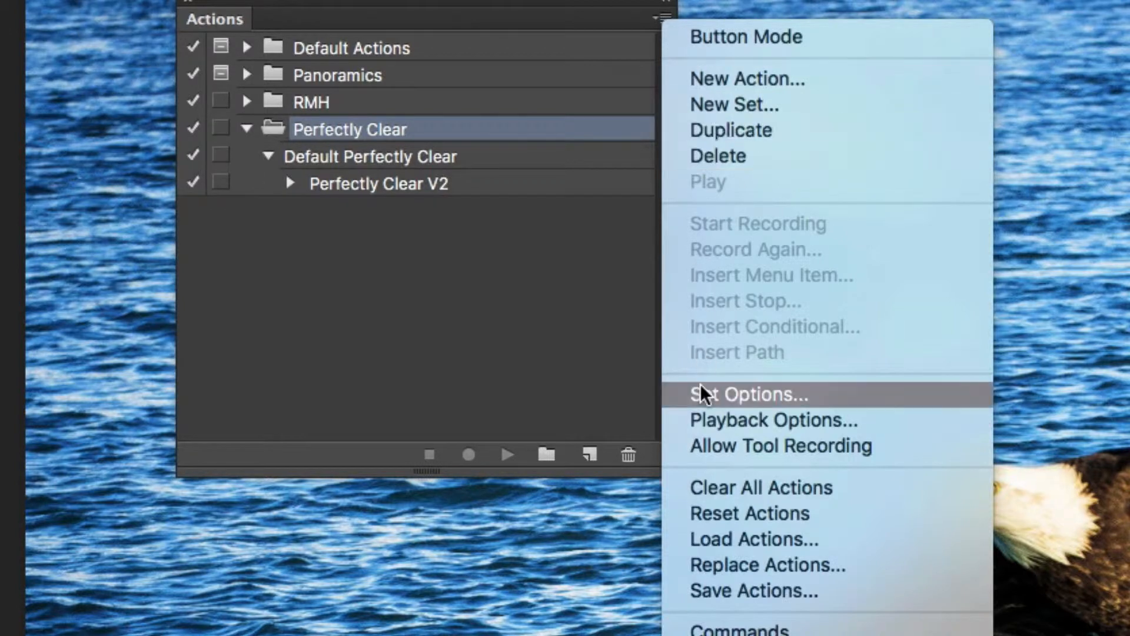
mouse_move(735, 598)
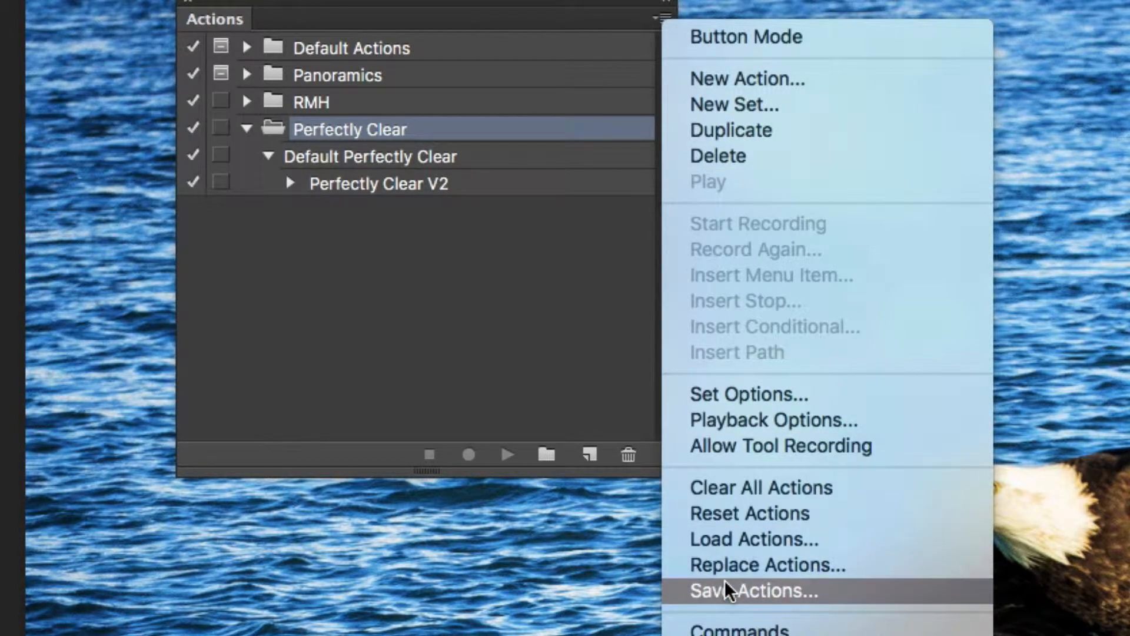
left_click(754, 590)
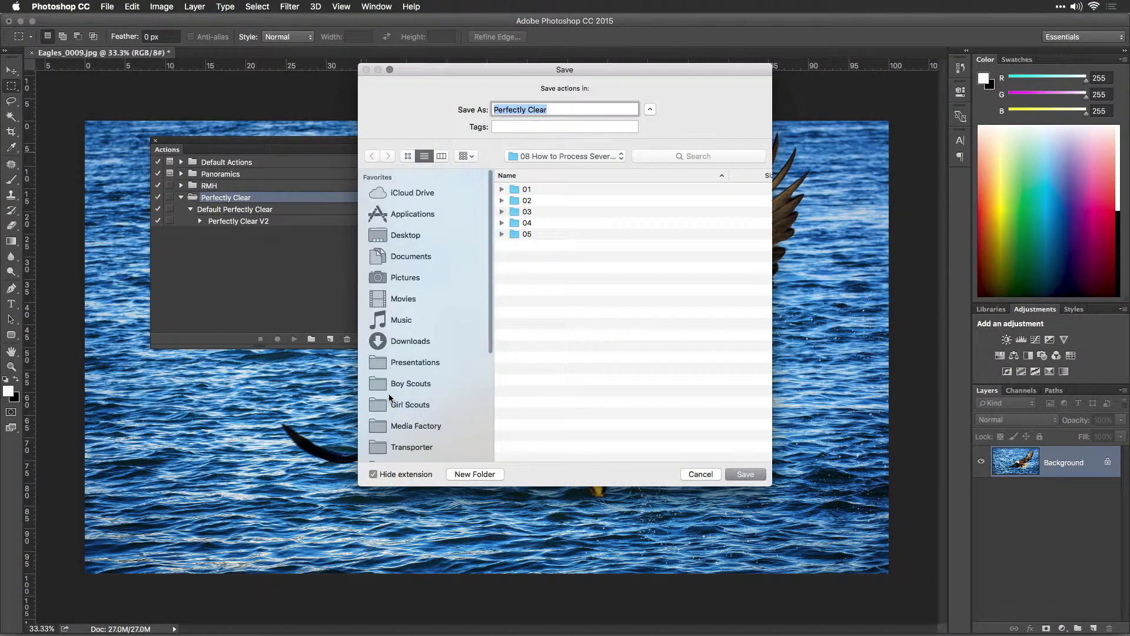
Step: Save the action set to the Desktop as 'Perfectly Clear Actions'
left_click(406, 235)
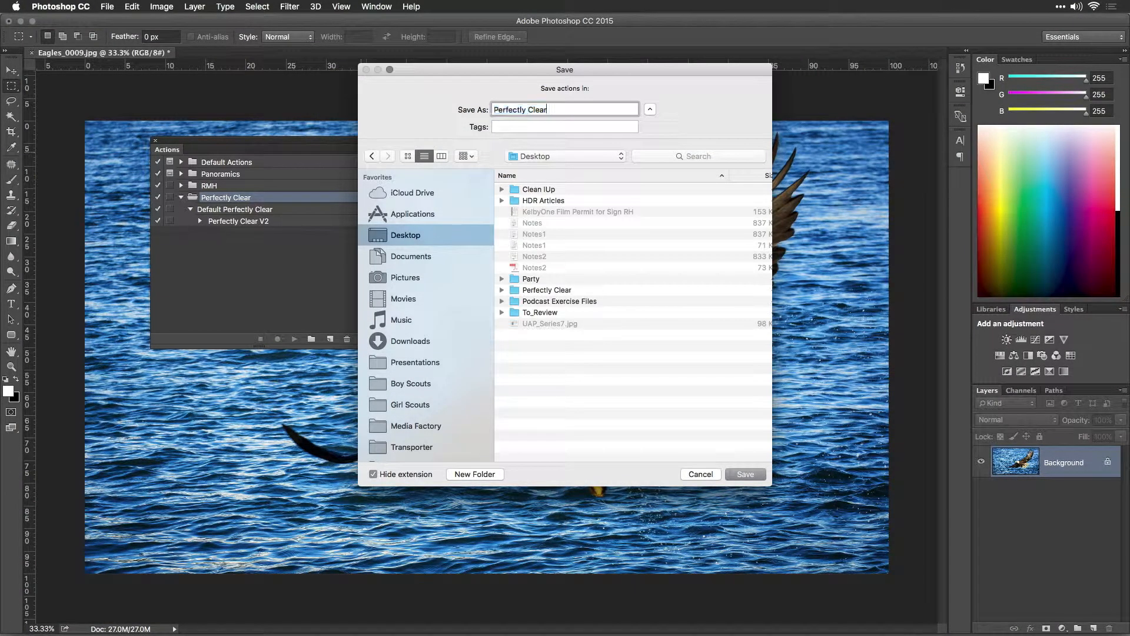
type("Actions")
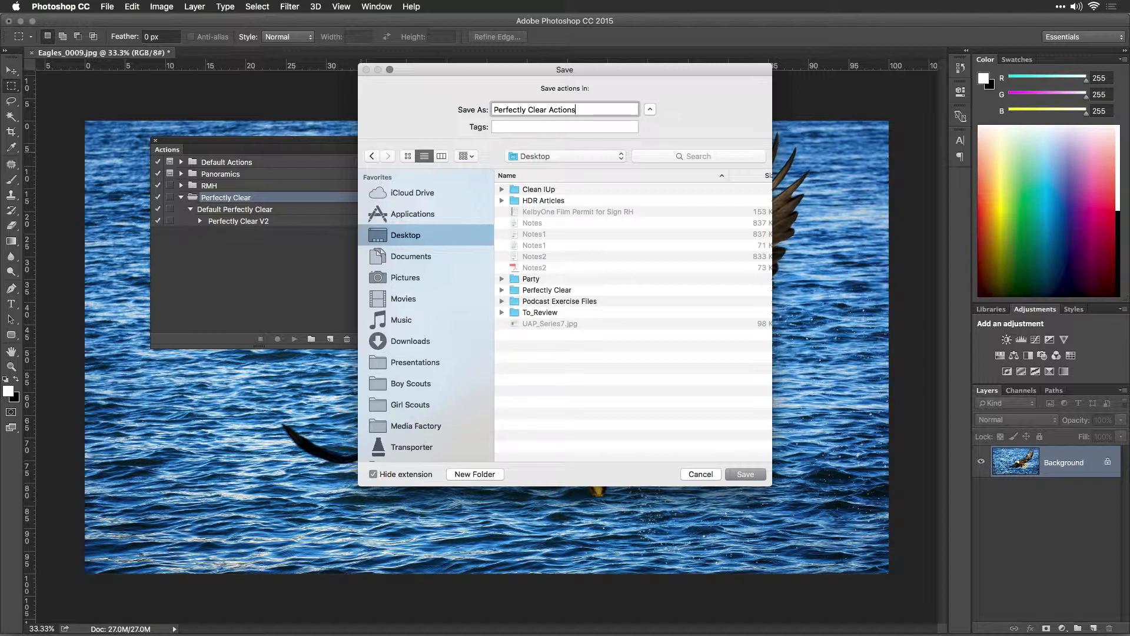
left_click(701, 474)
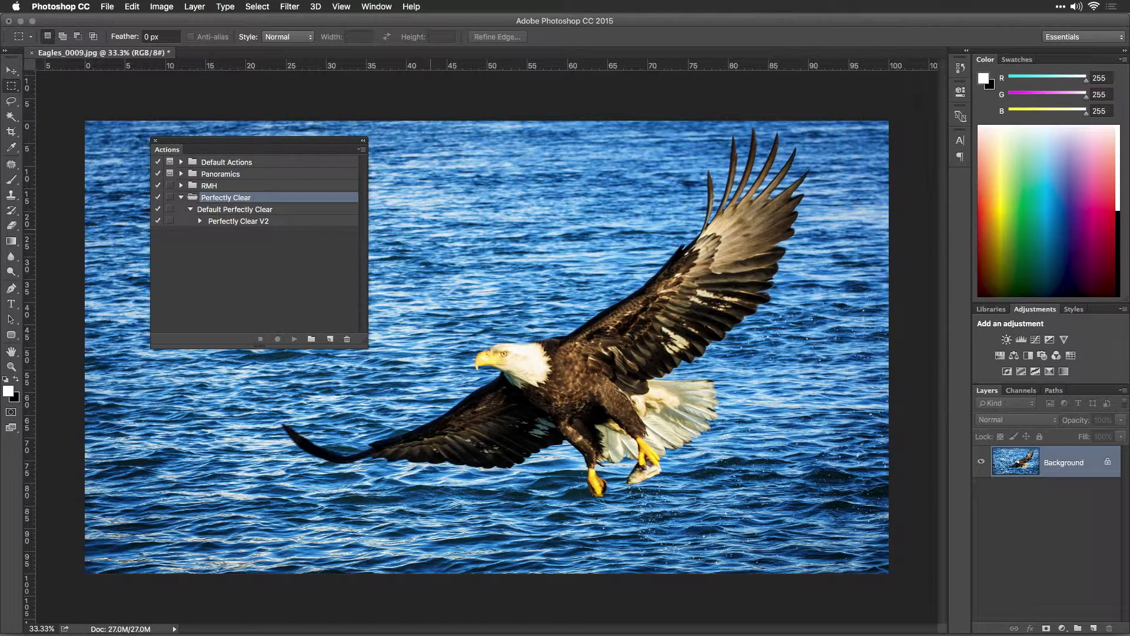
Step: Record a new 'Landscape Perfectly Clear' action that applies the Perfectly Clear filter
type("Landscape Perfectly Clear")
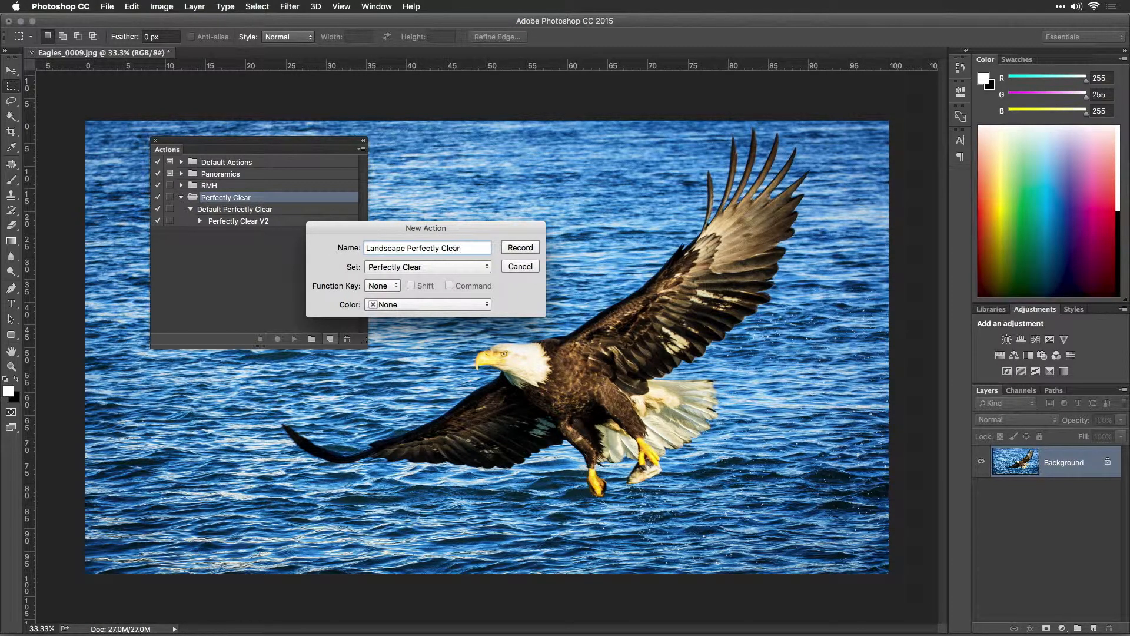
left_click(519, 247)
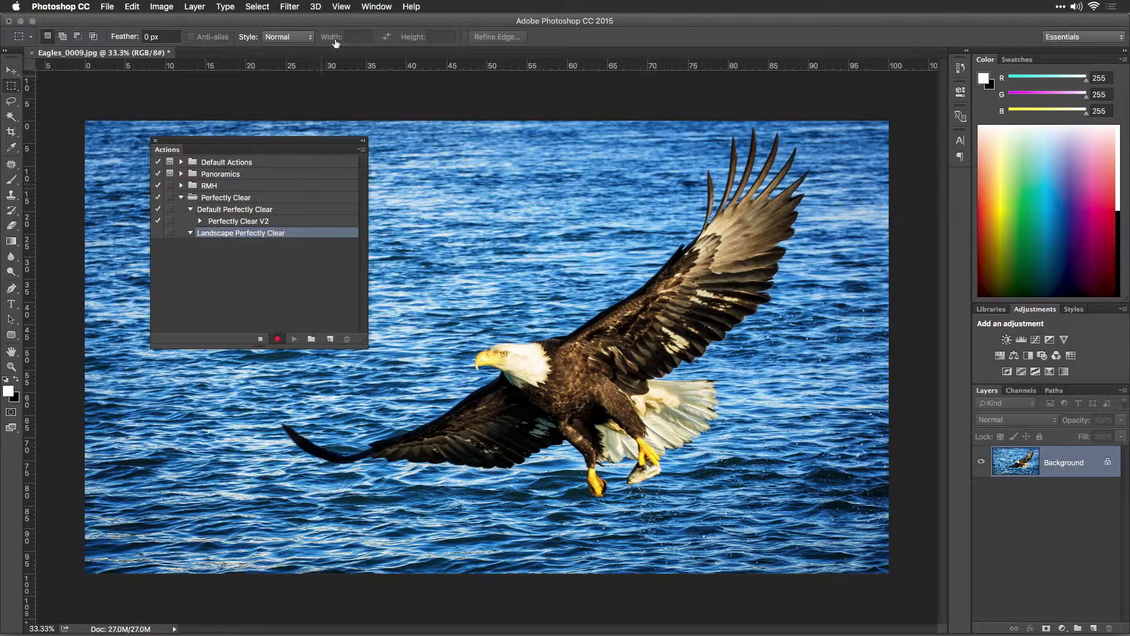
left_click(289, 7)
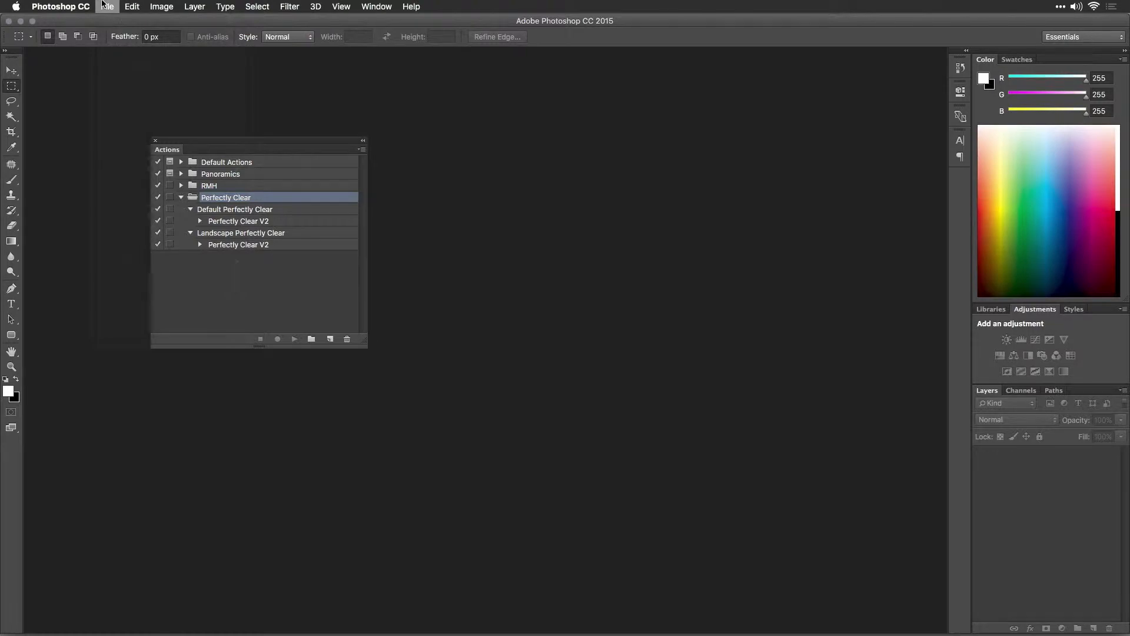
Step: Bring up the Image Processor dialog from File > Scripts
left_click(108, 6)
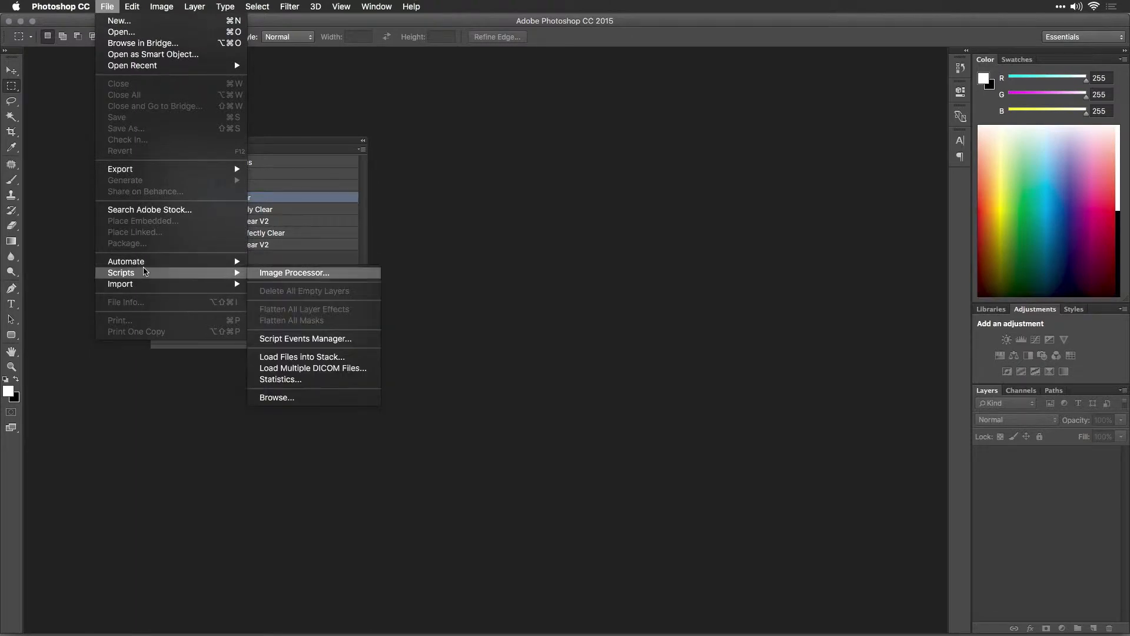
mouse_move(266, 282)
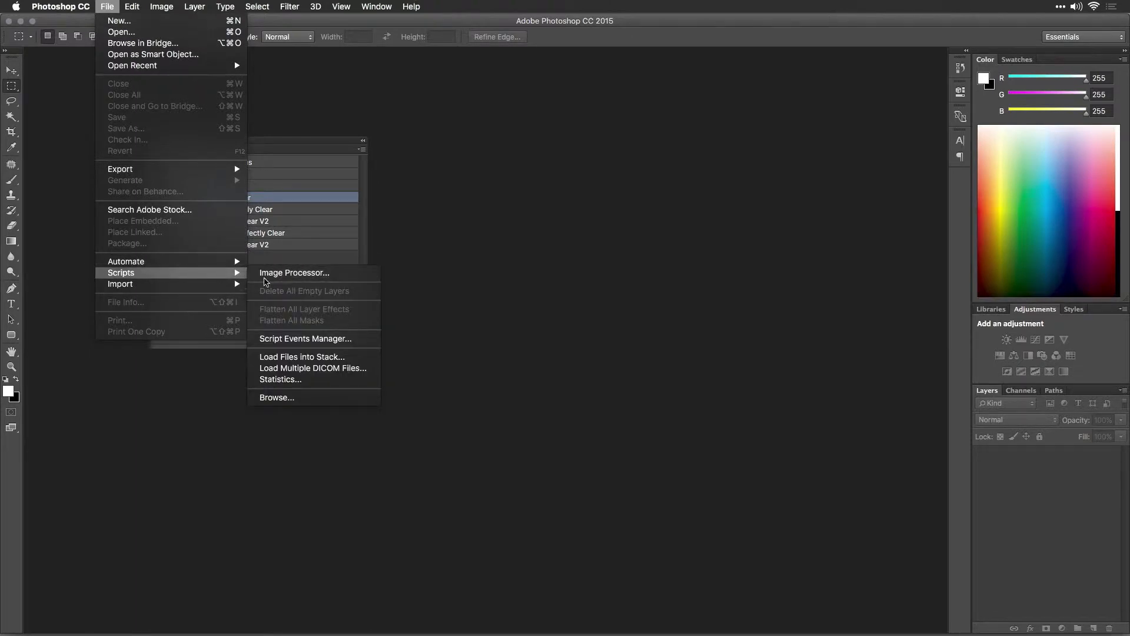
mouse_move(277, 276)
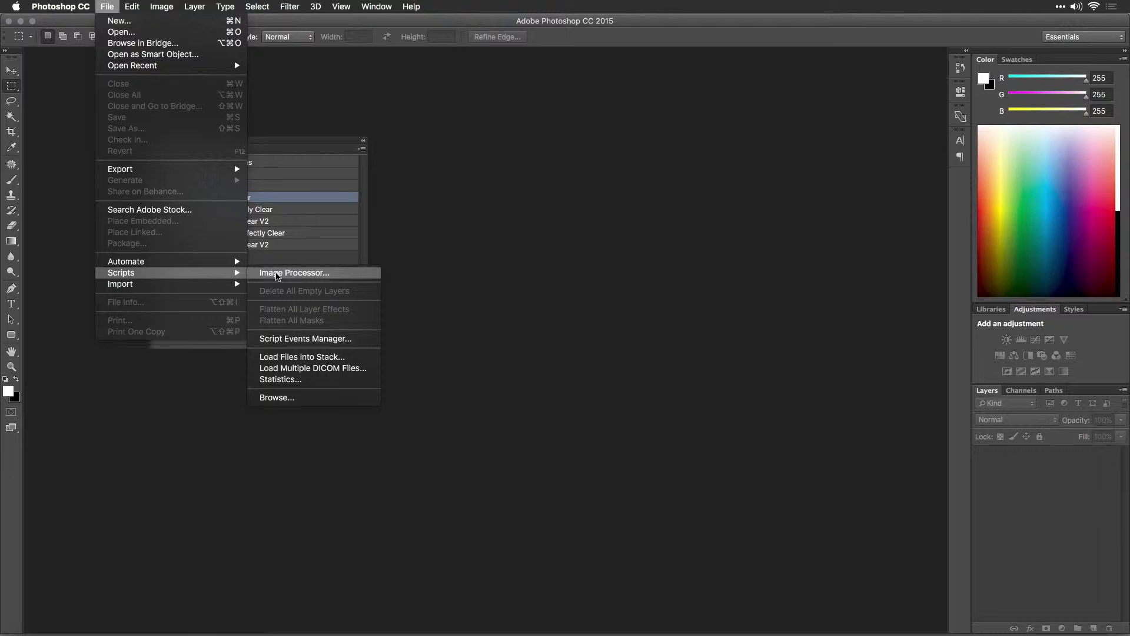
left_click(294, 273)
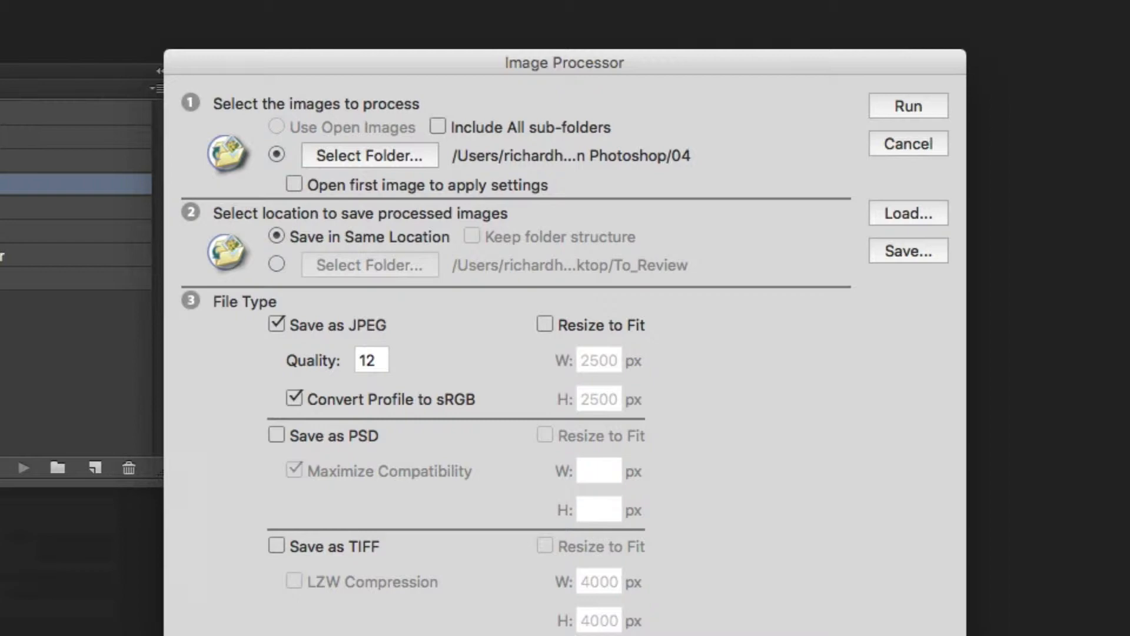
mouse_move(319, 161)
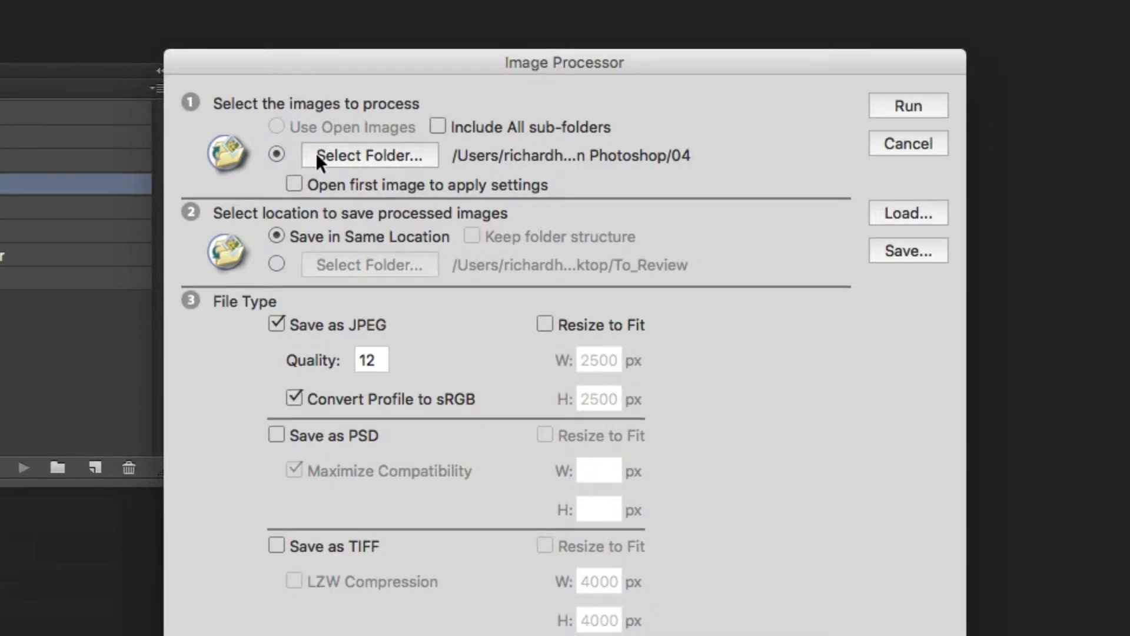
Step: Pick the 03 folder as the Image Processor source folder
left_click(370, 156)
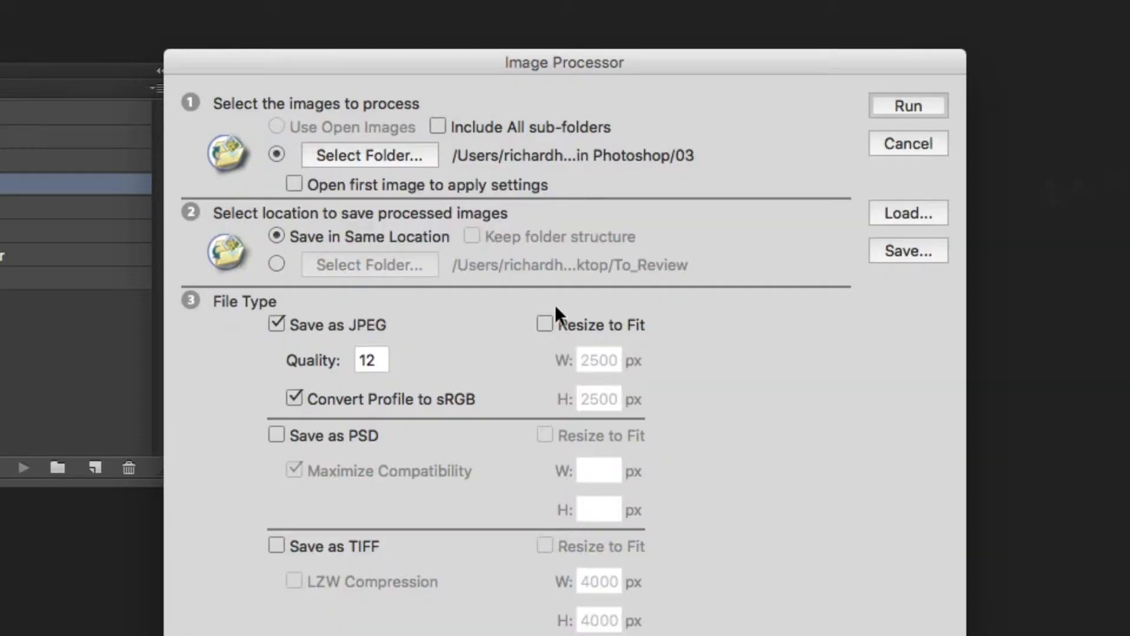
mouse_move(450, 167)
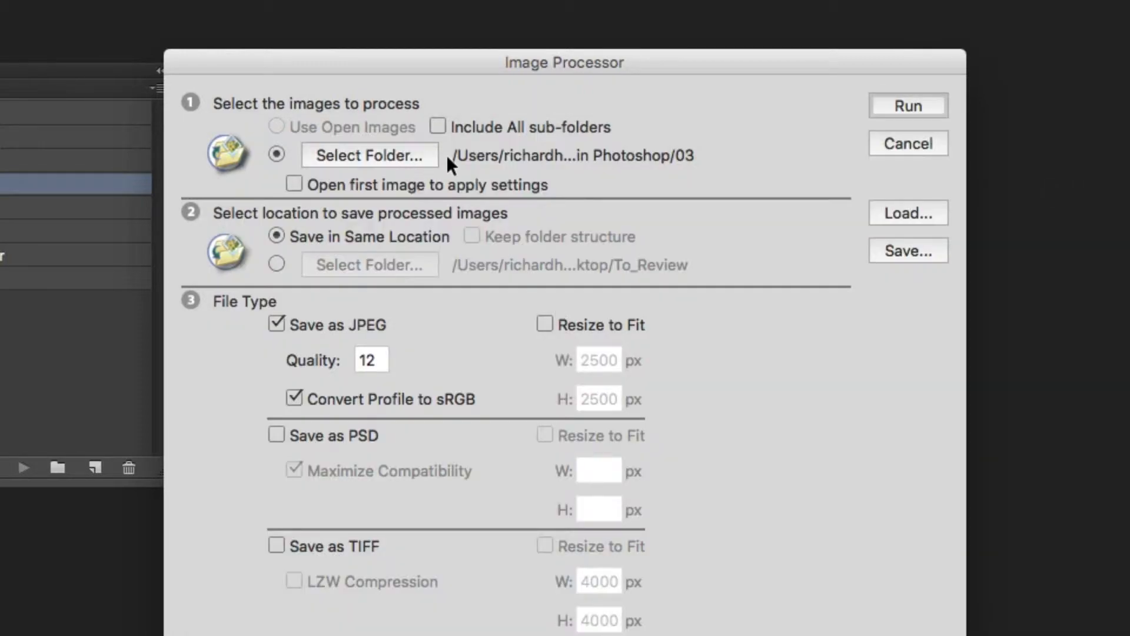
mouse_move(443, 131)
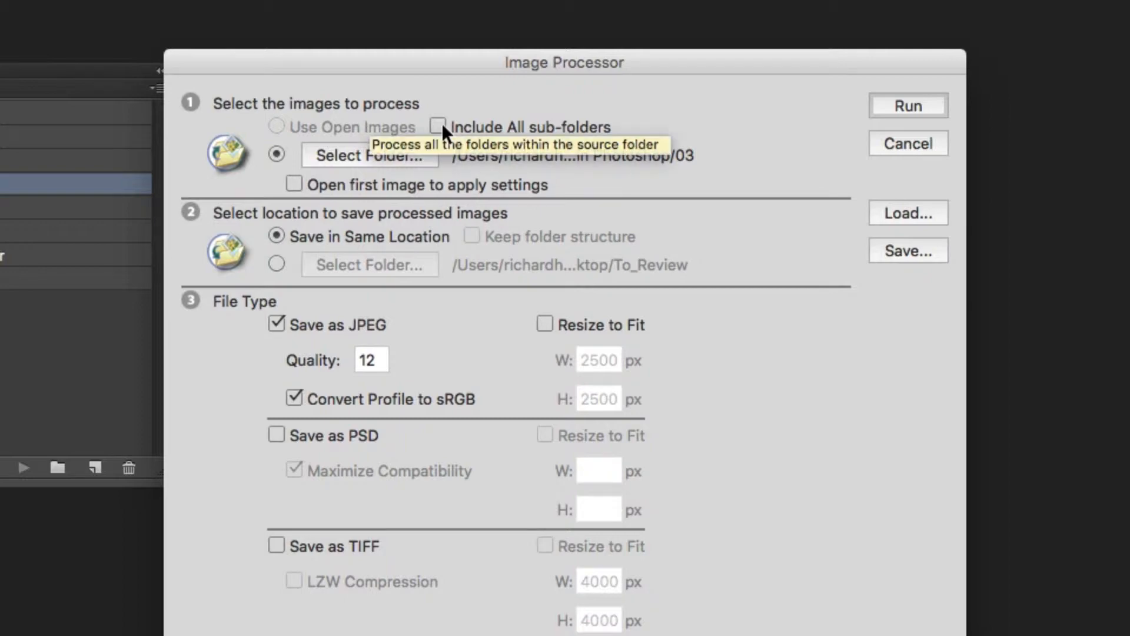
mouse_move(293, 193)
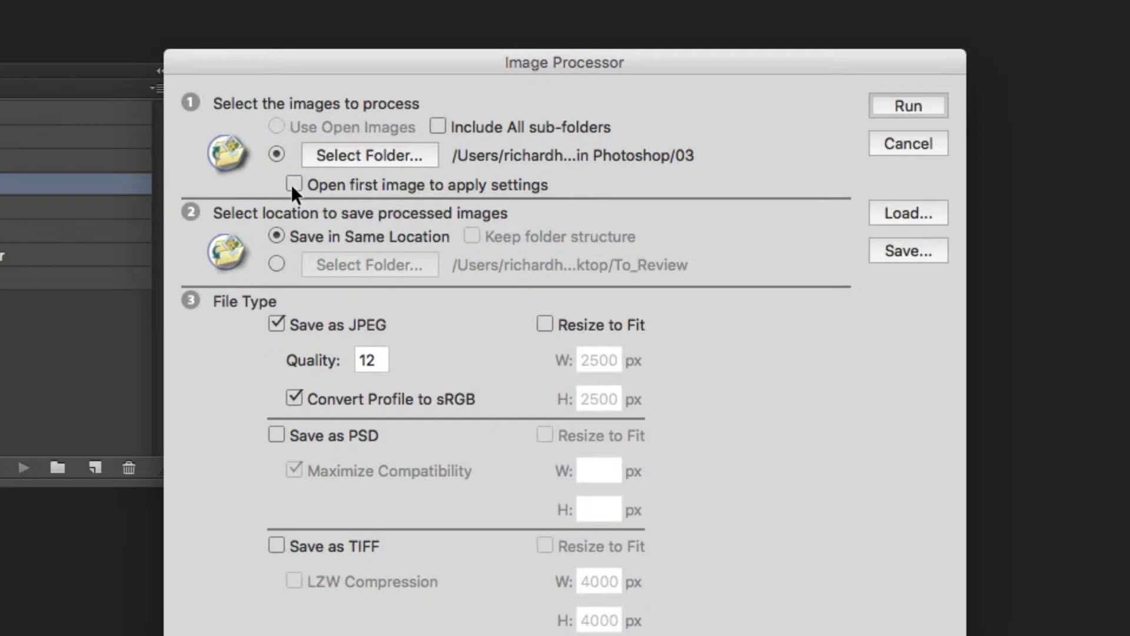
mouse_move(293, 241)
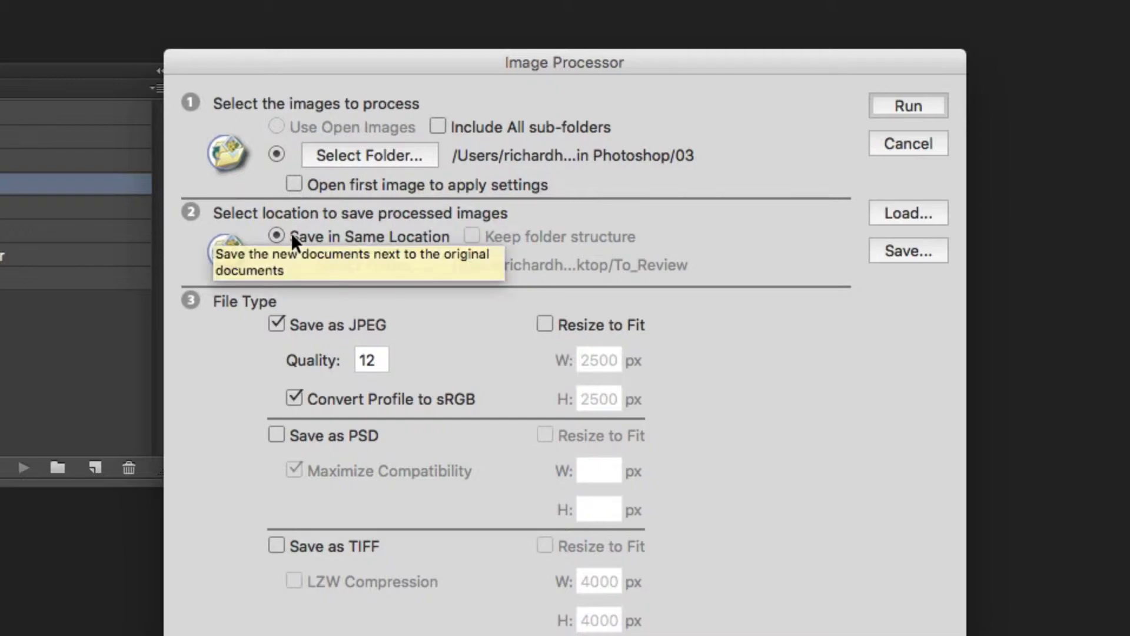
mouse_move(267, 264)
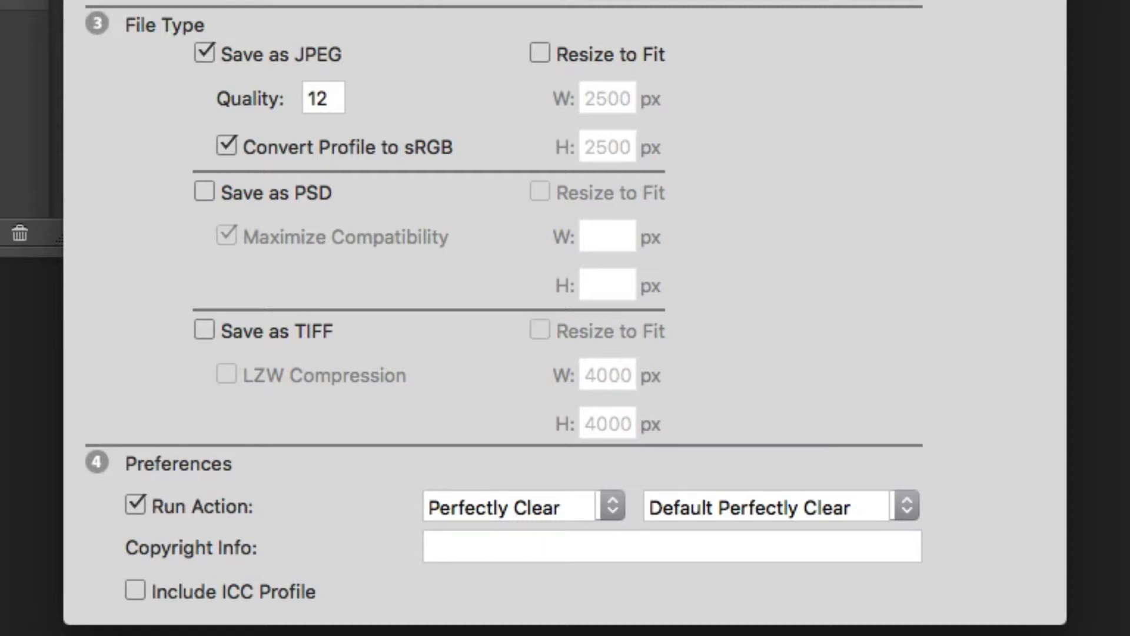
Step: Tick Save as TIFF alongside JPEG, briefly checking then unchecking Save as PSD
left_click(204, 193)
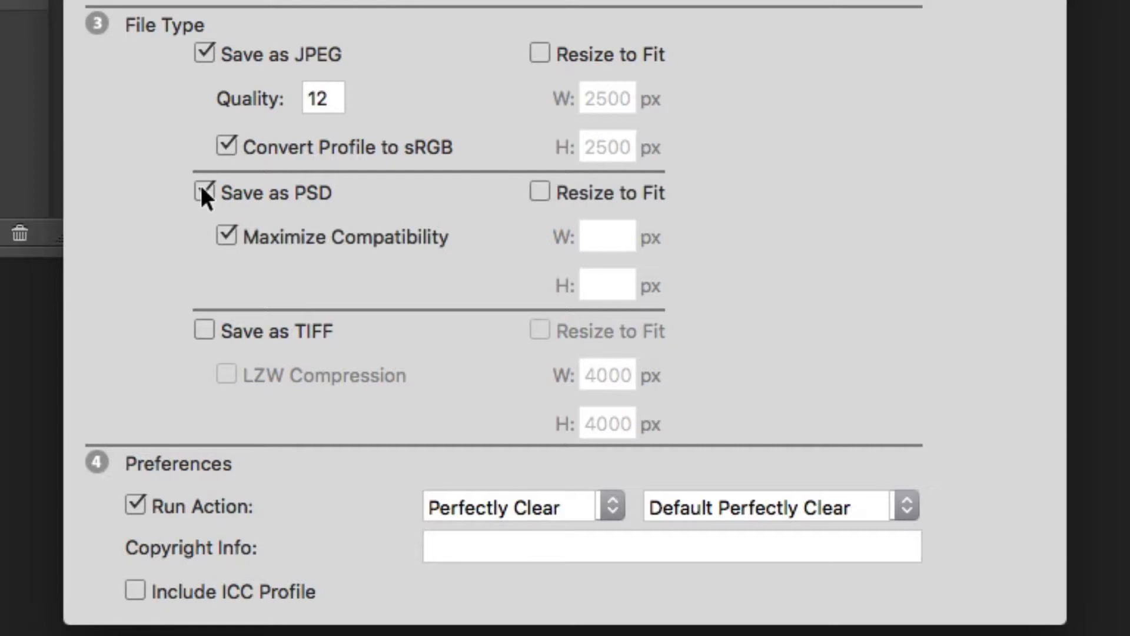
left_click(203, 331)
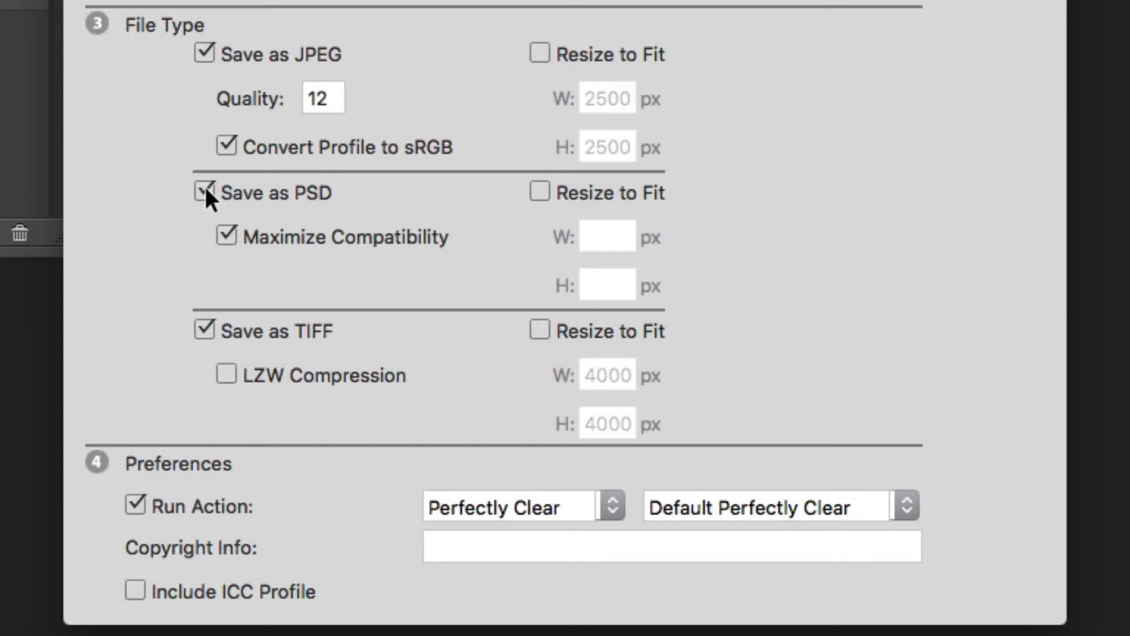
left_click(204, 192)
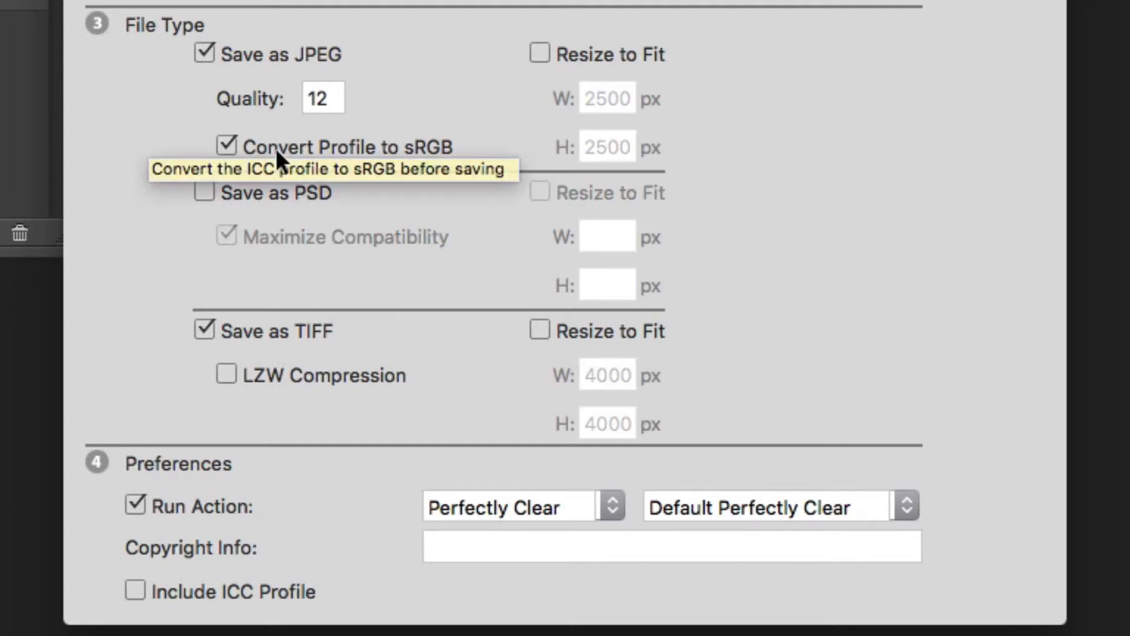
mouse_move(352, 473)
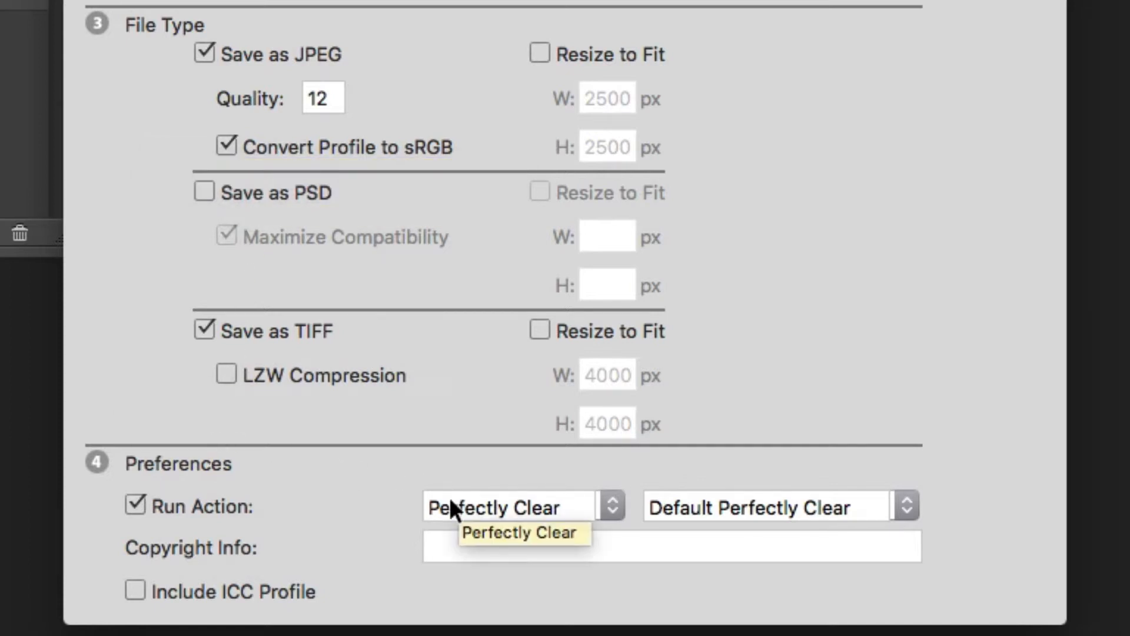
Step: Set Run Action to the Default Perfectly Clear action
left_click(518, 507)
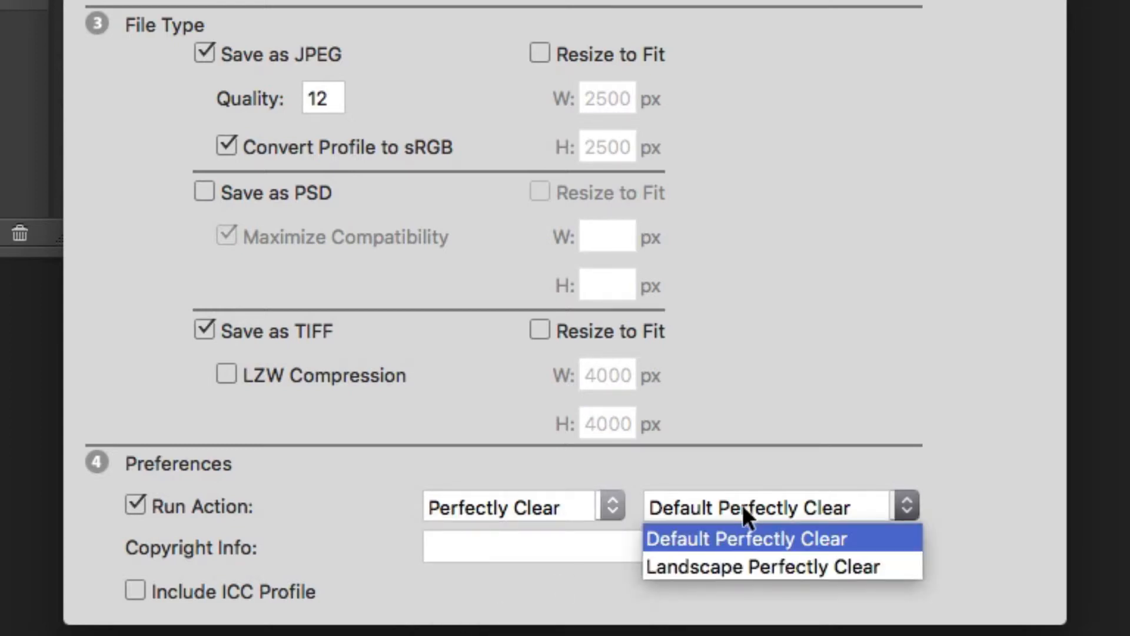
mouse_move(745, 565)
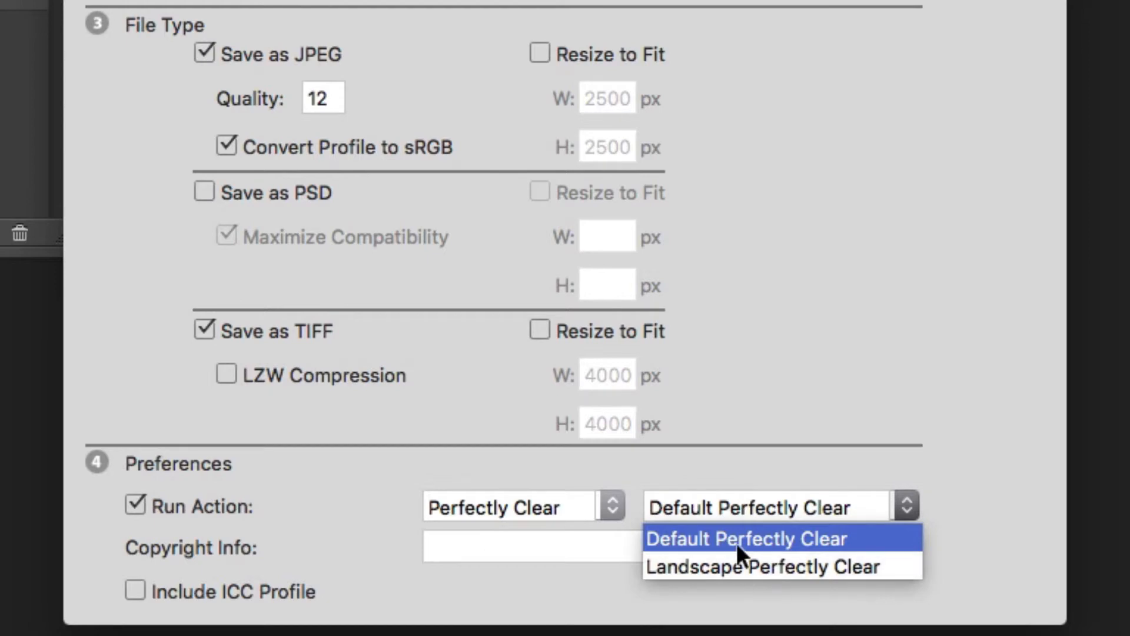
left_click(751, 538)
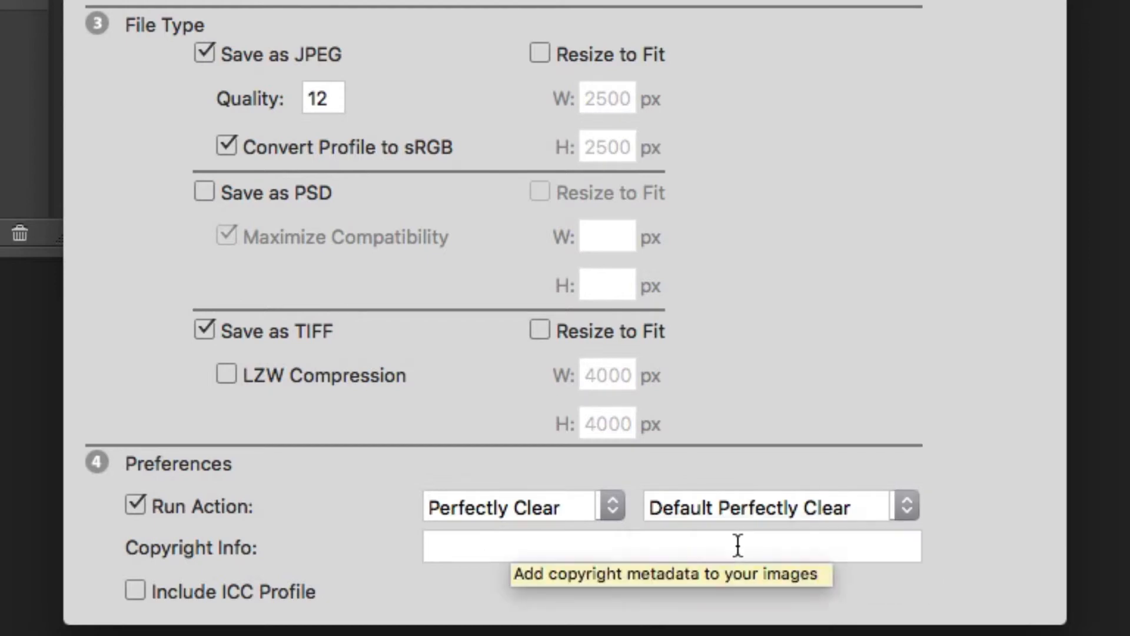
Step: Enter '© Richard Harrington' as the copyright info
type("©")
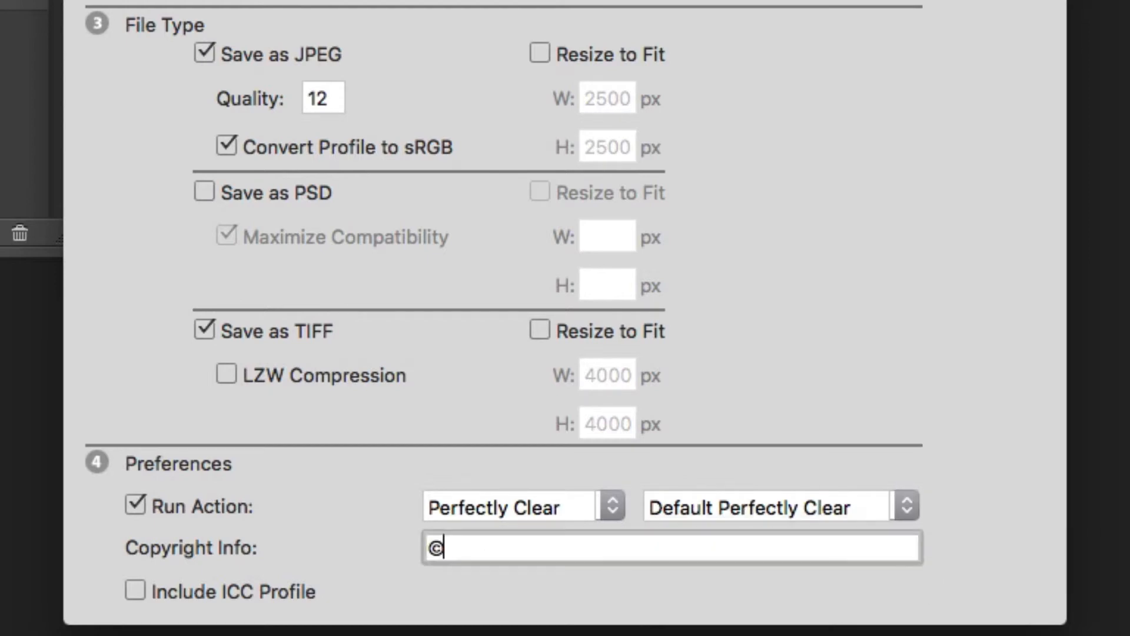
type("Richard Har")
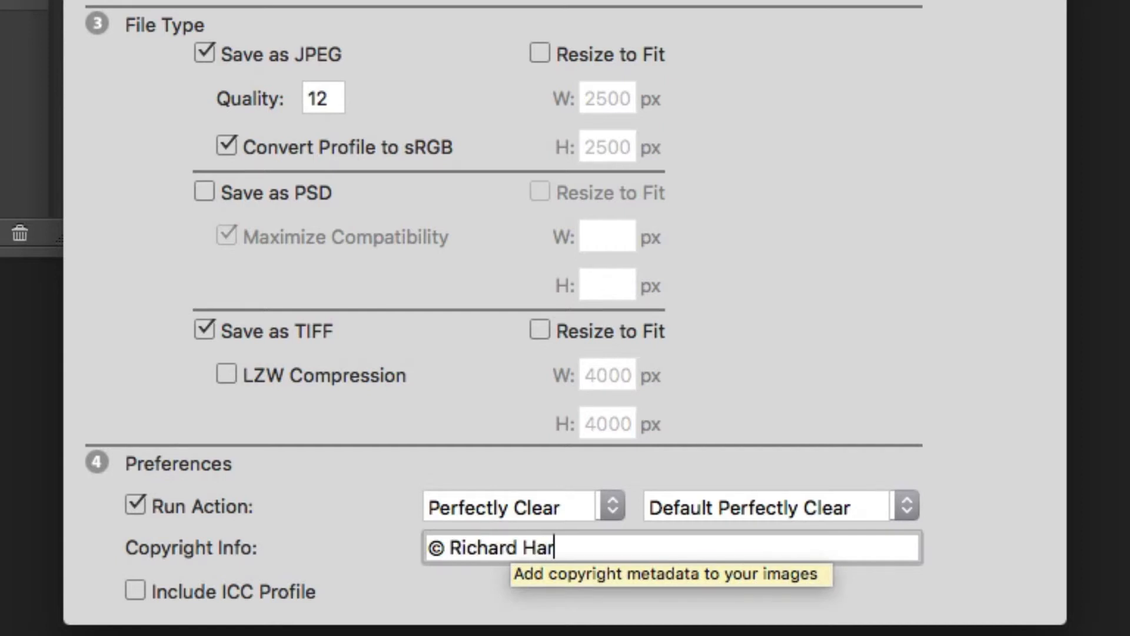
type("rington")
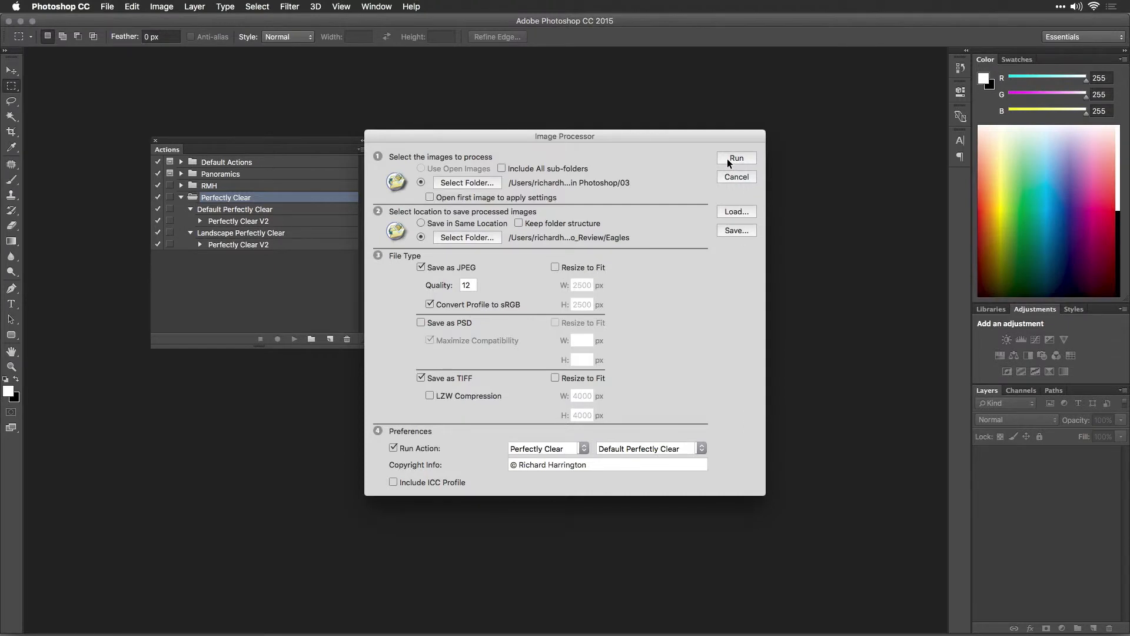
Step: Run the Image Processor batch into the Eagles folder
left_click(737, 158)
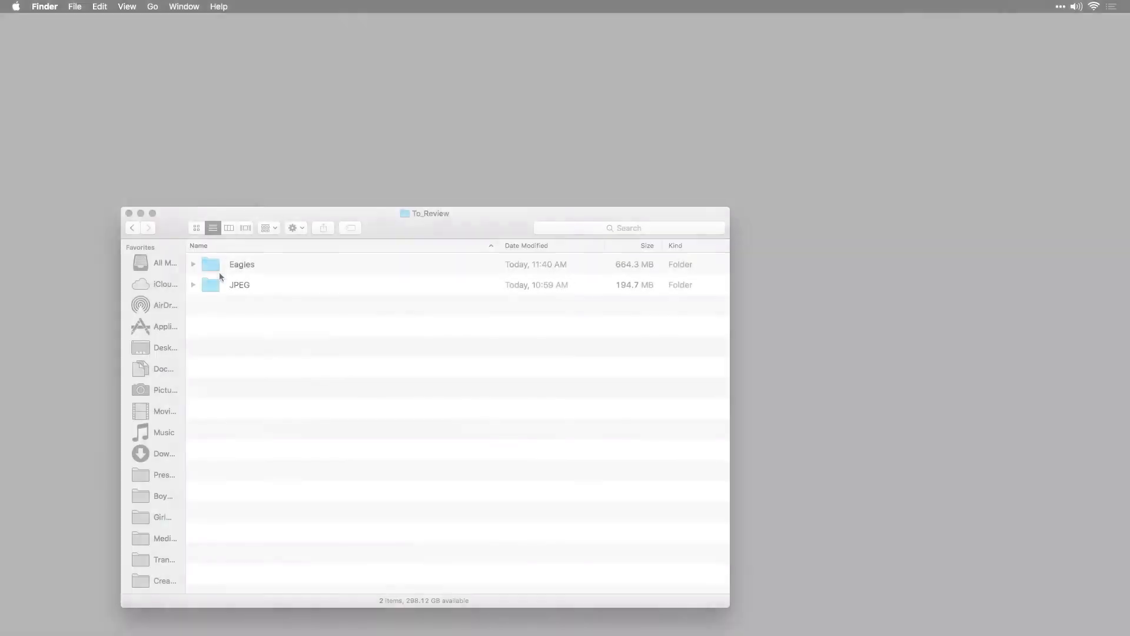
Step: Open the Eagles folder within To_Review to look for processed images
double_click(242, 264)
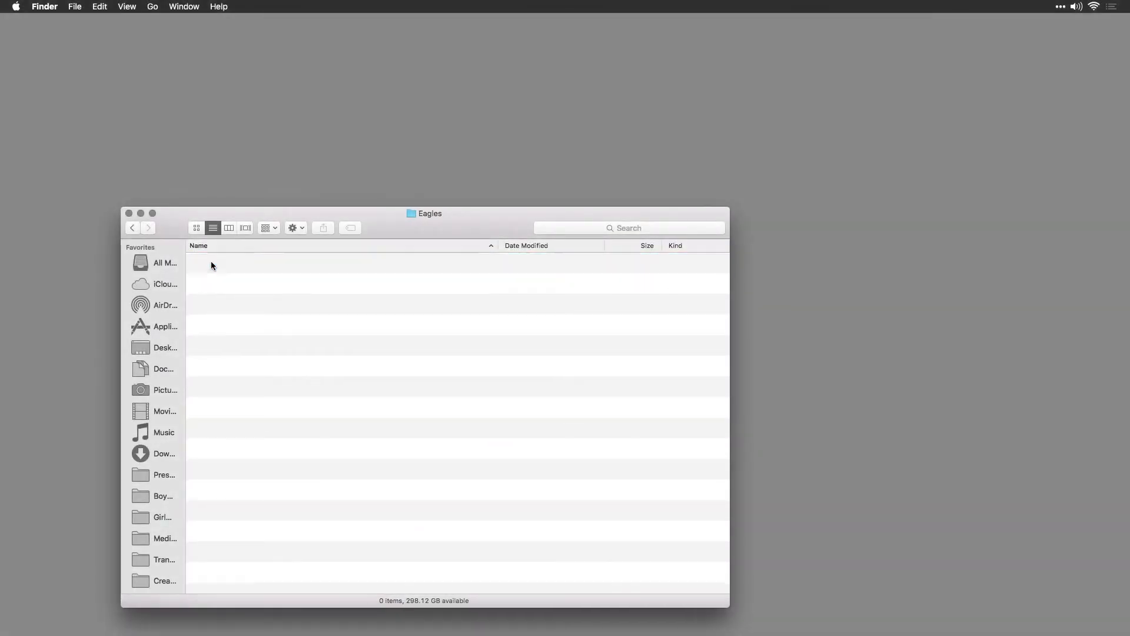